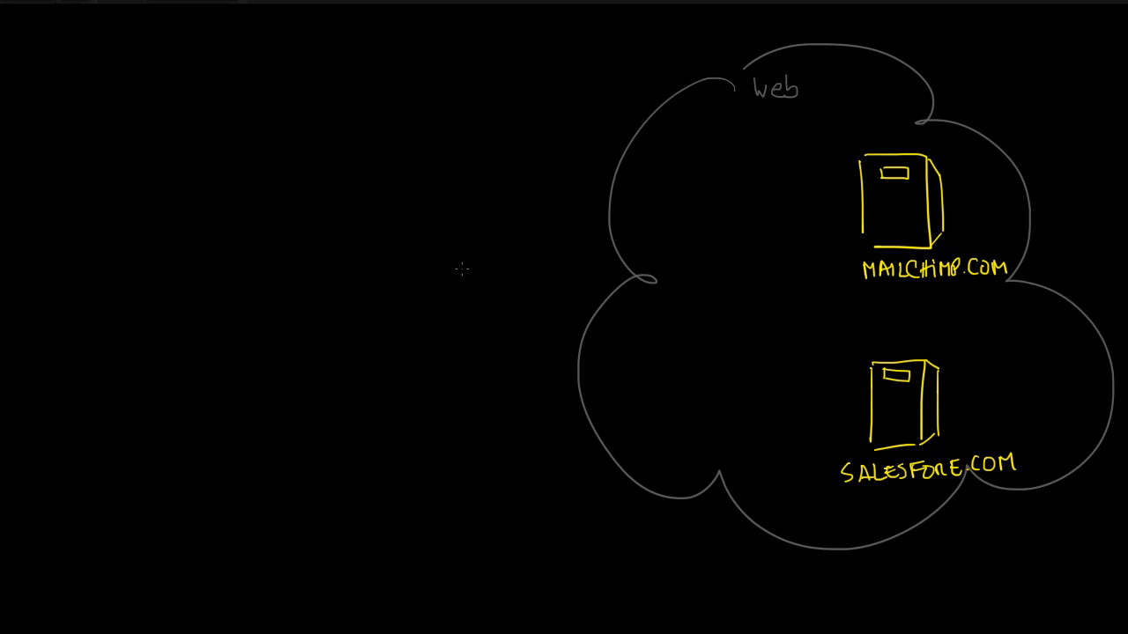
mouse_move(973, 368)
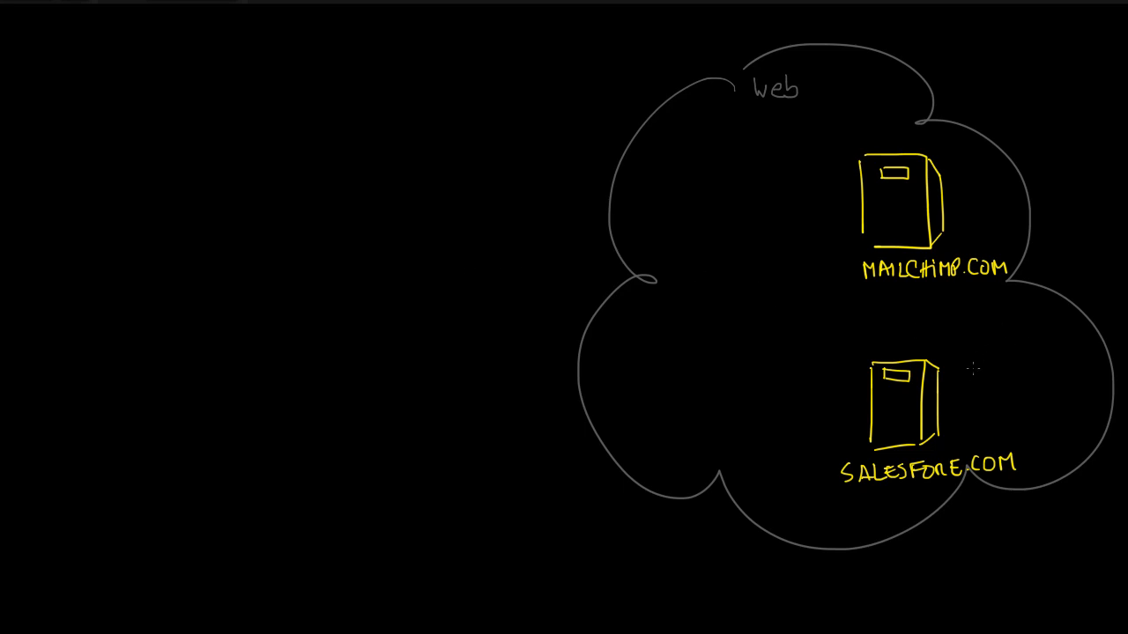
mouse_move(890, 213)
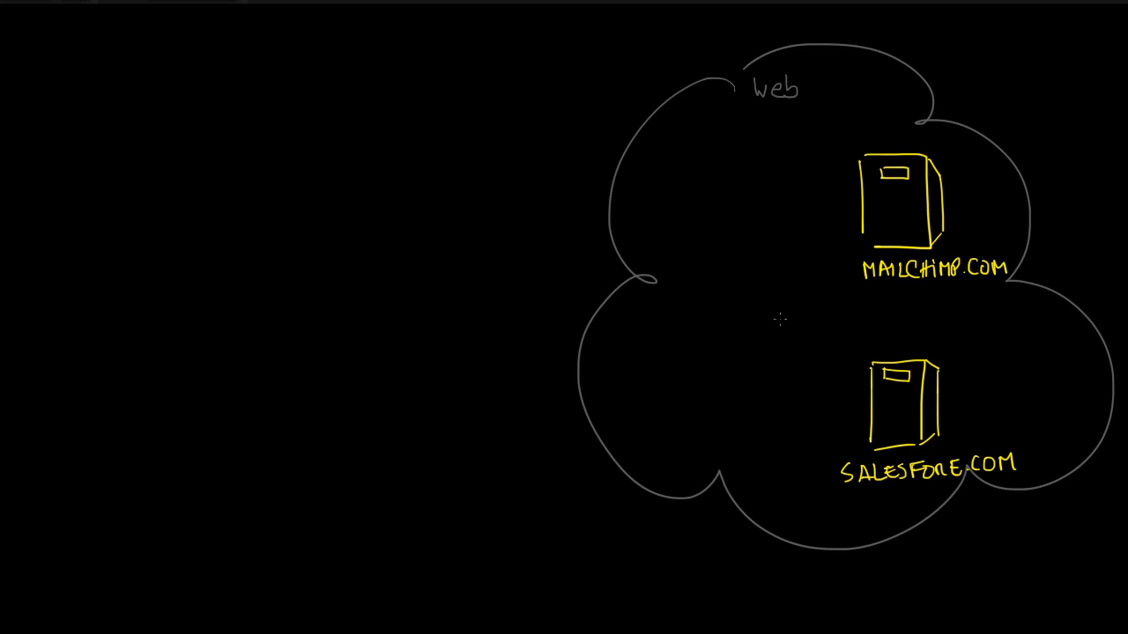
mouse_move(797, 310)
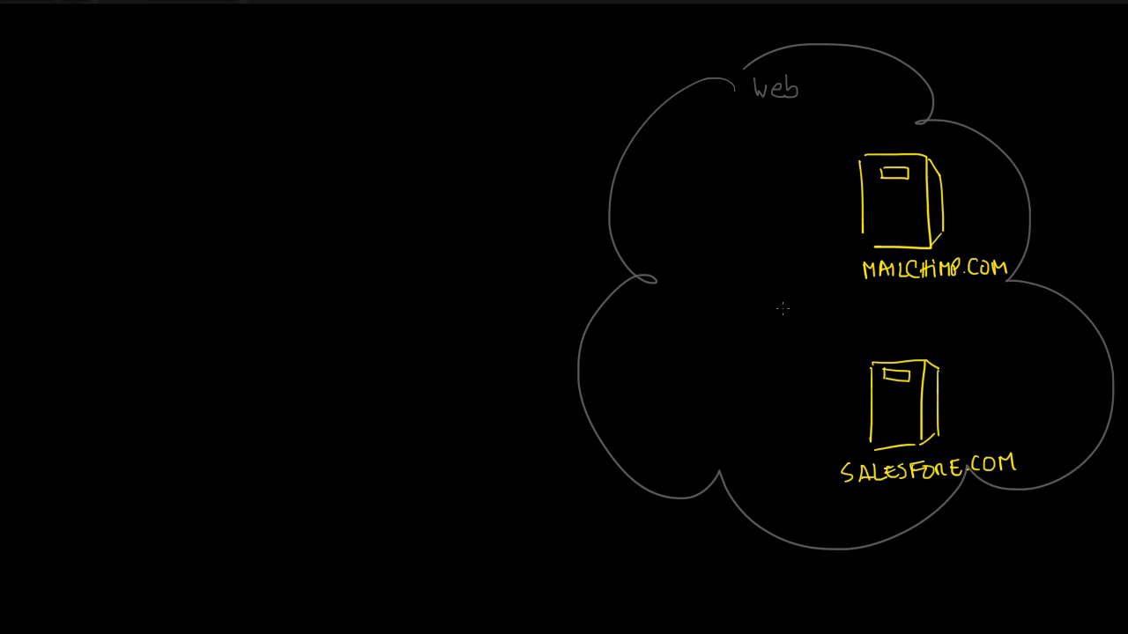
mouse_move(798, 306)
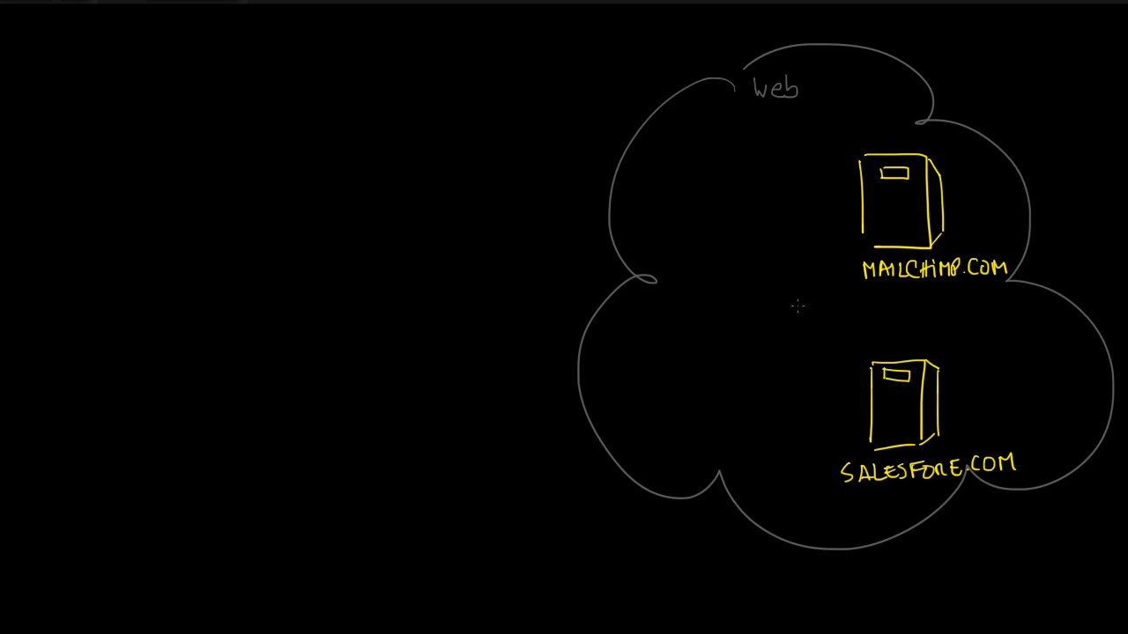
mouse_move(793, 354)
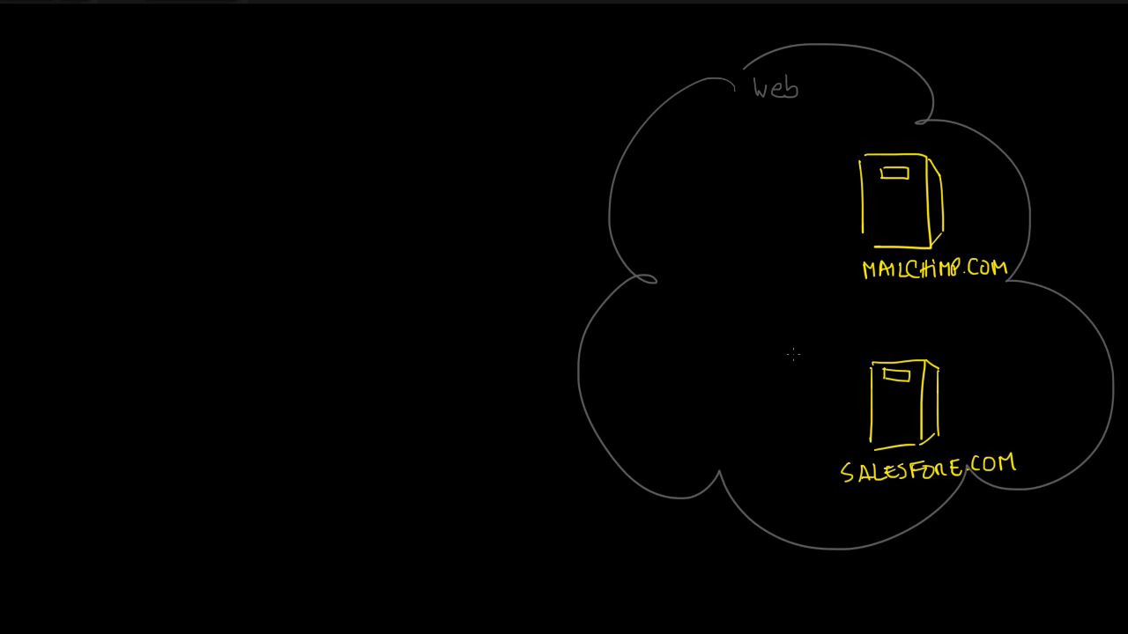
mouse_move(803, 323)
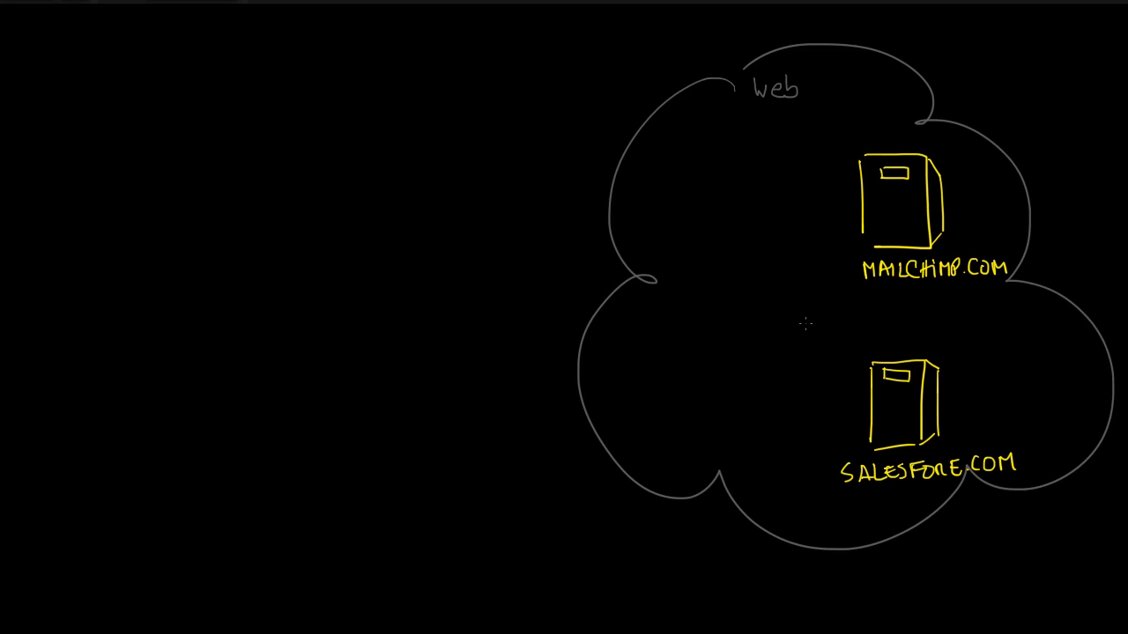
mouse_move(793, 315)
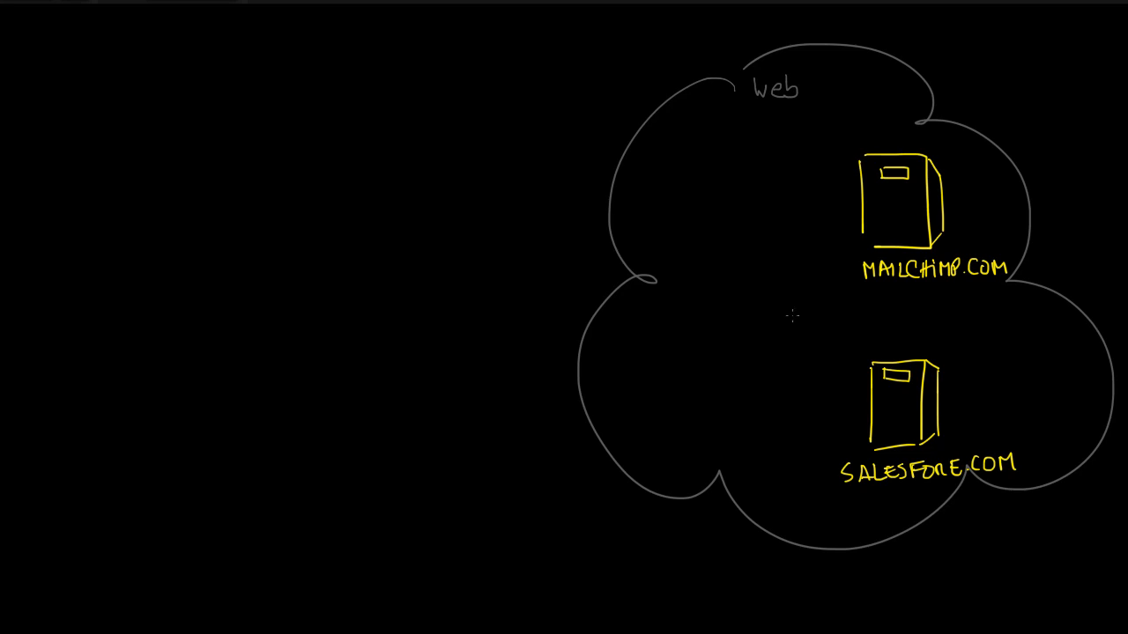
mouse_move(713, 291)
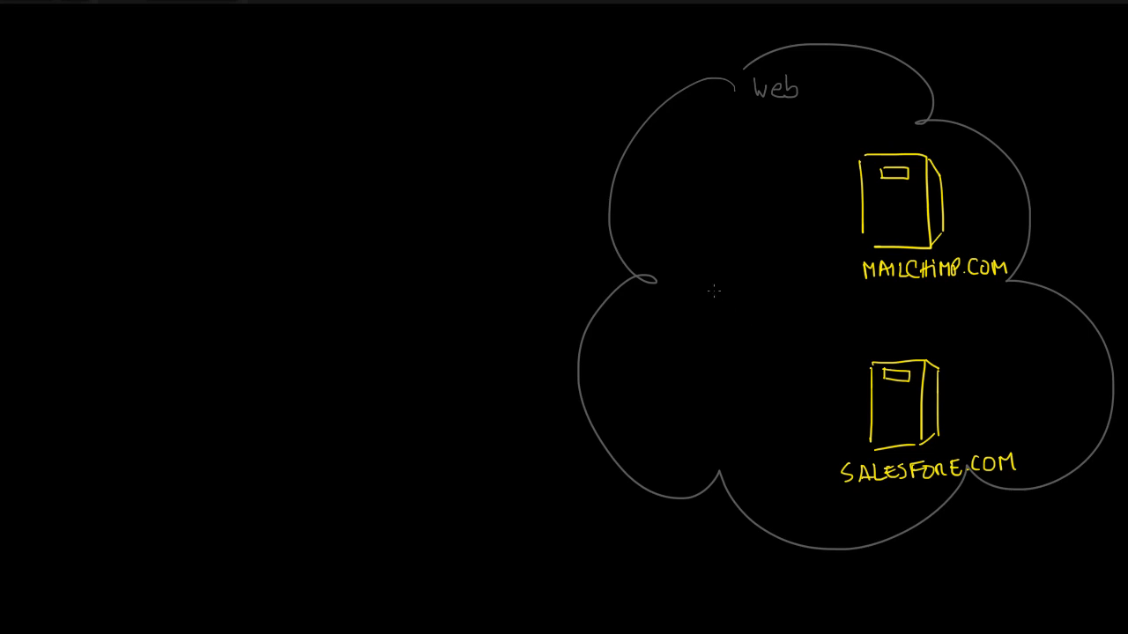
mouse_move(702, 269)
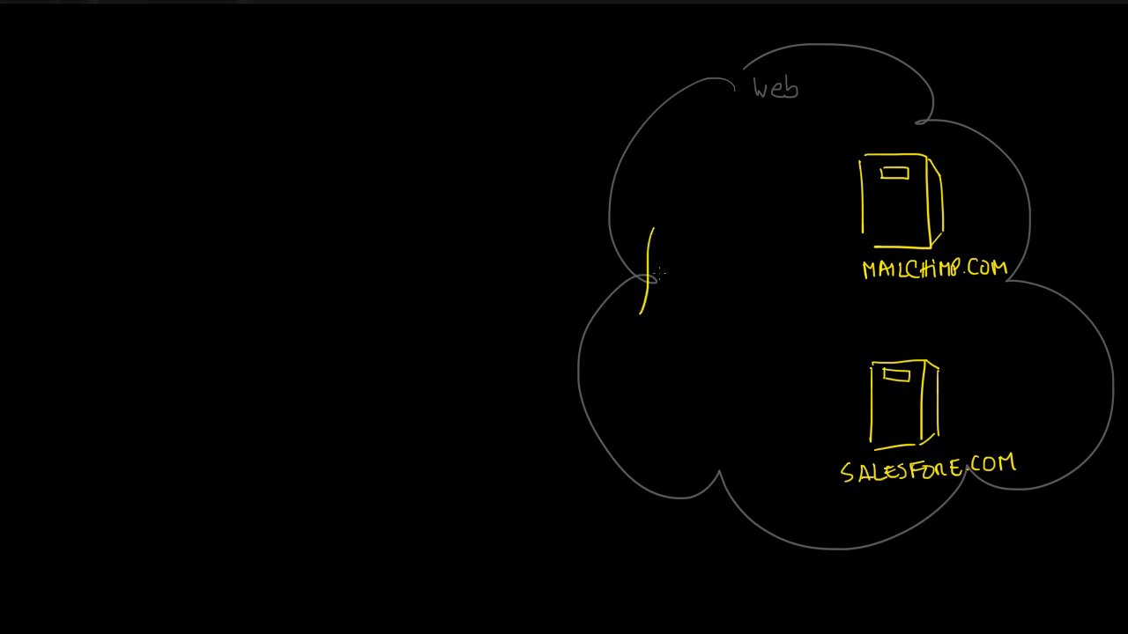
- Sketch a yellow server box inside the Web cloud, then start the form window outline
left_click_drag(652, 233, 666, 313)
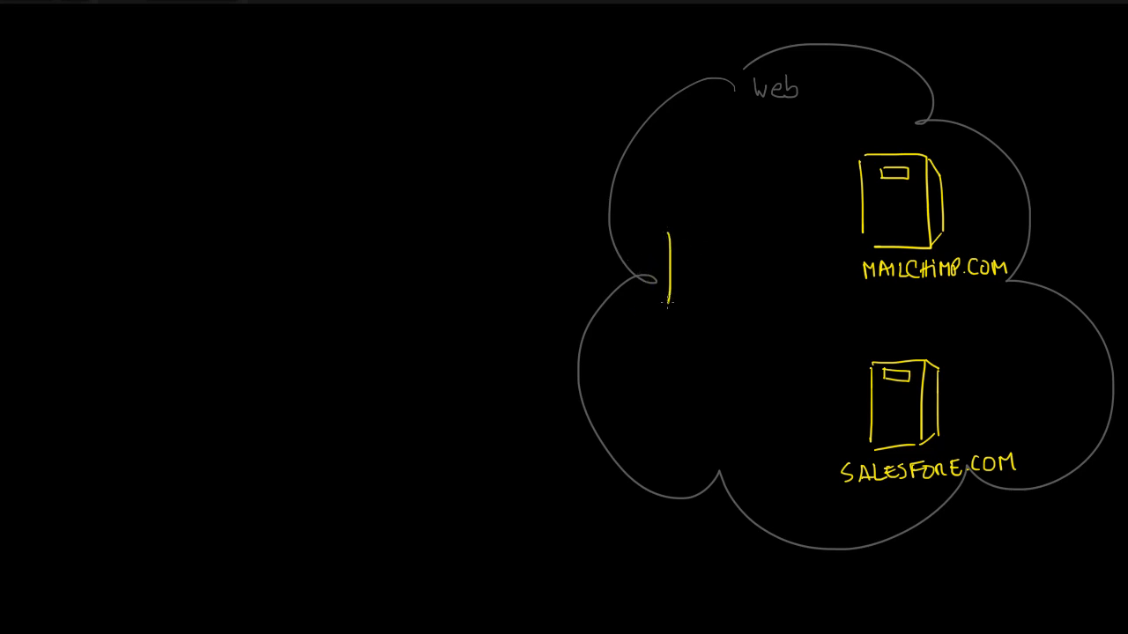
left_click_drag(669, 238, 722, 308)
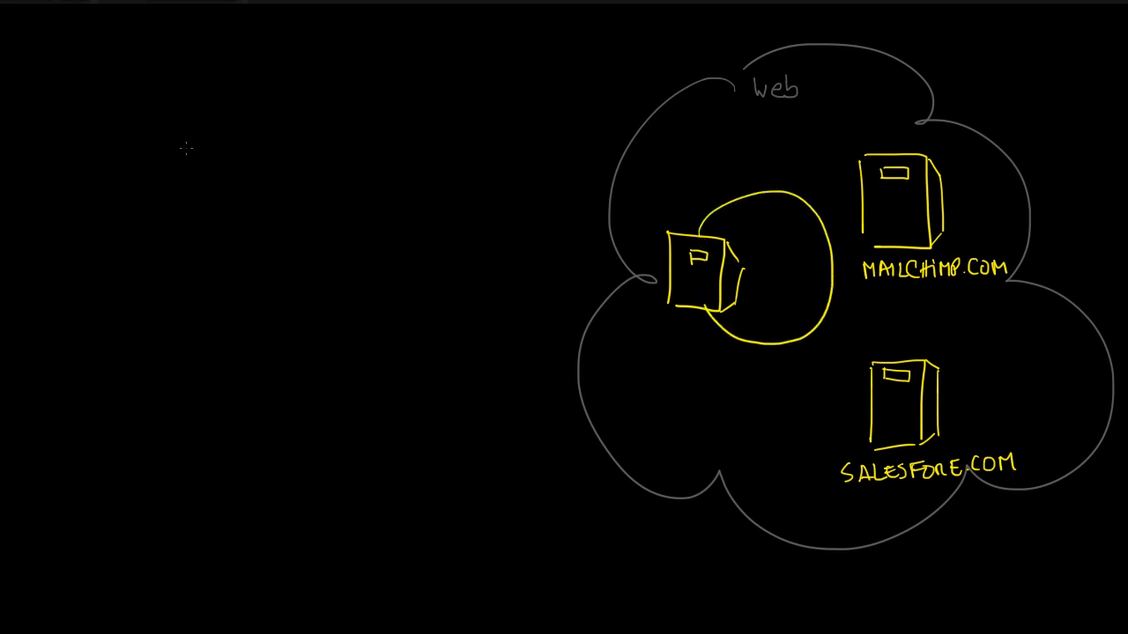
left_click_drag(53, 88, 56, 245)
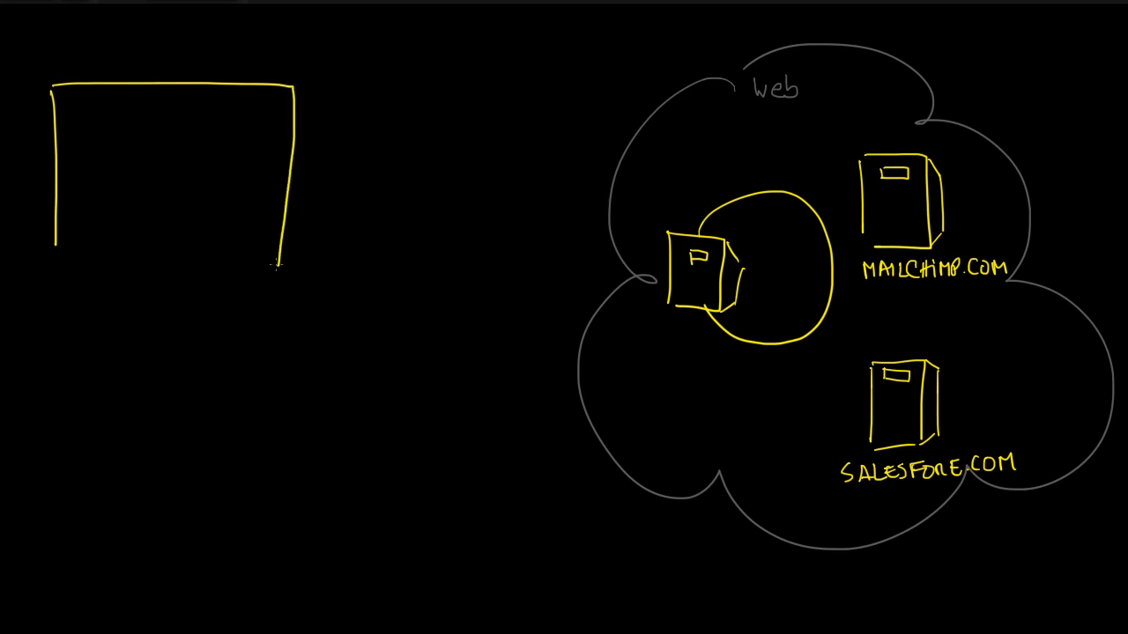
- Close the form frame, add three dots on top, write NAME and draw its input box
left_click_drag(55, 278, 222, 276)
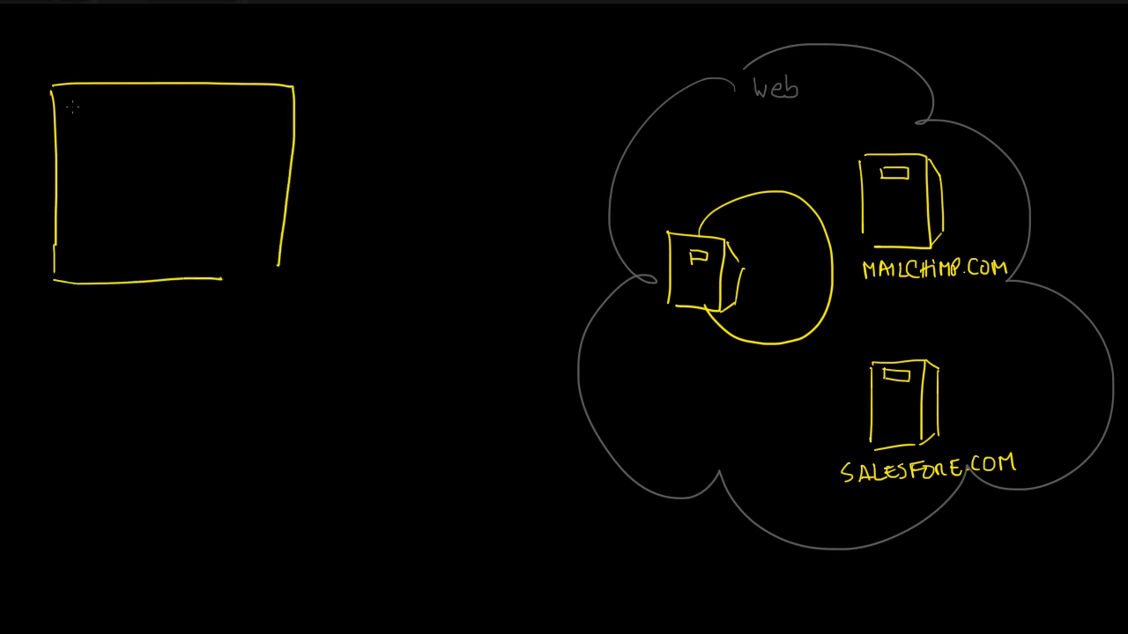
left_click_drag(70, 98, 110, 98)
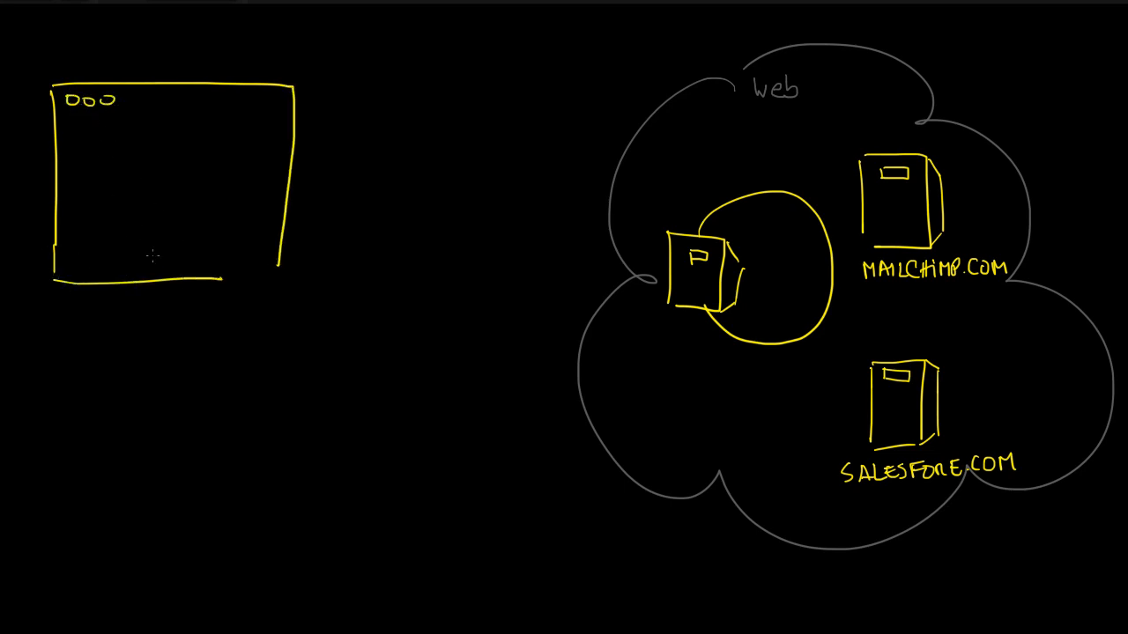
mouse_move(112, 442)
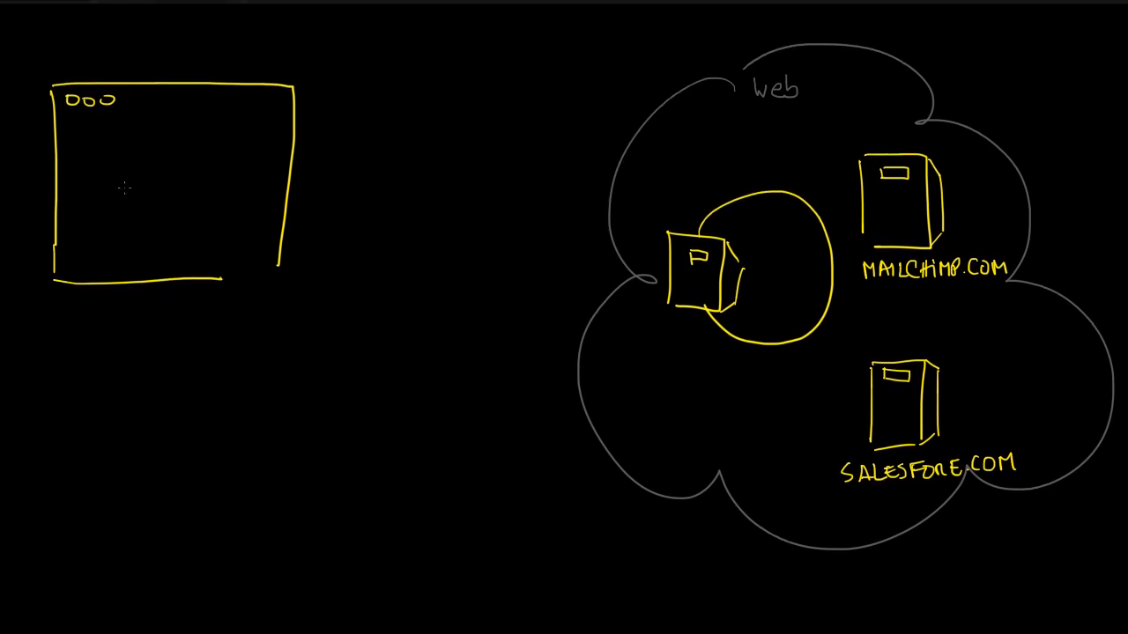
type("NA")
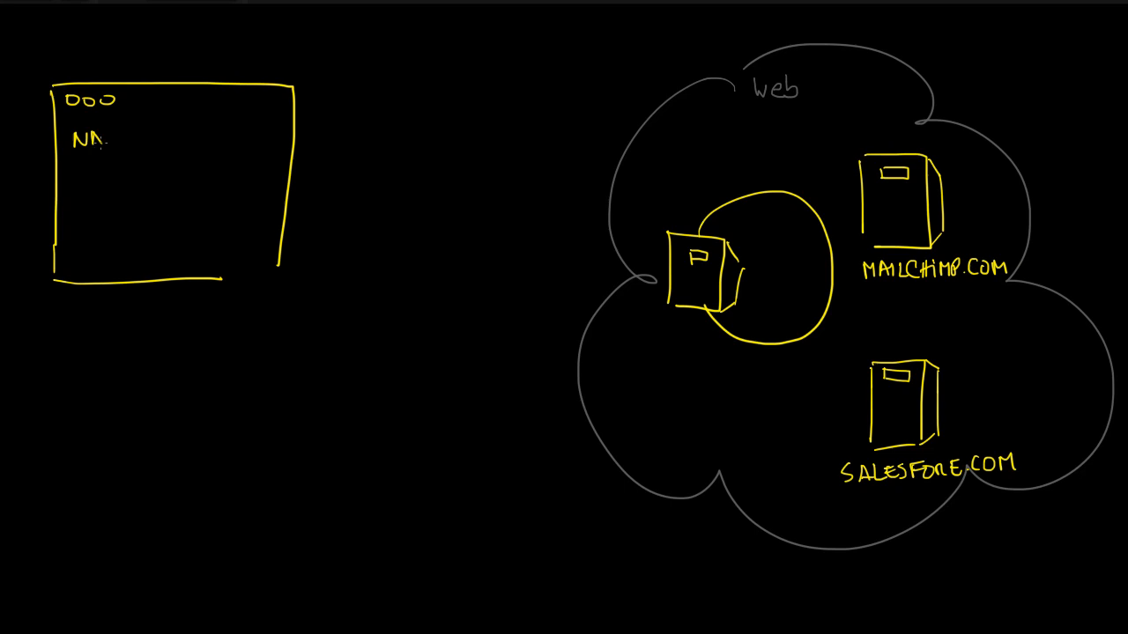
type("ME")
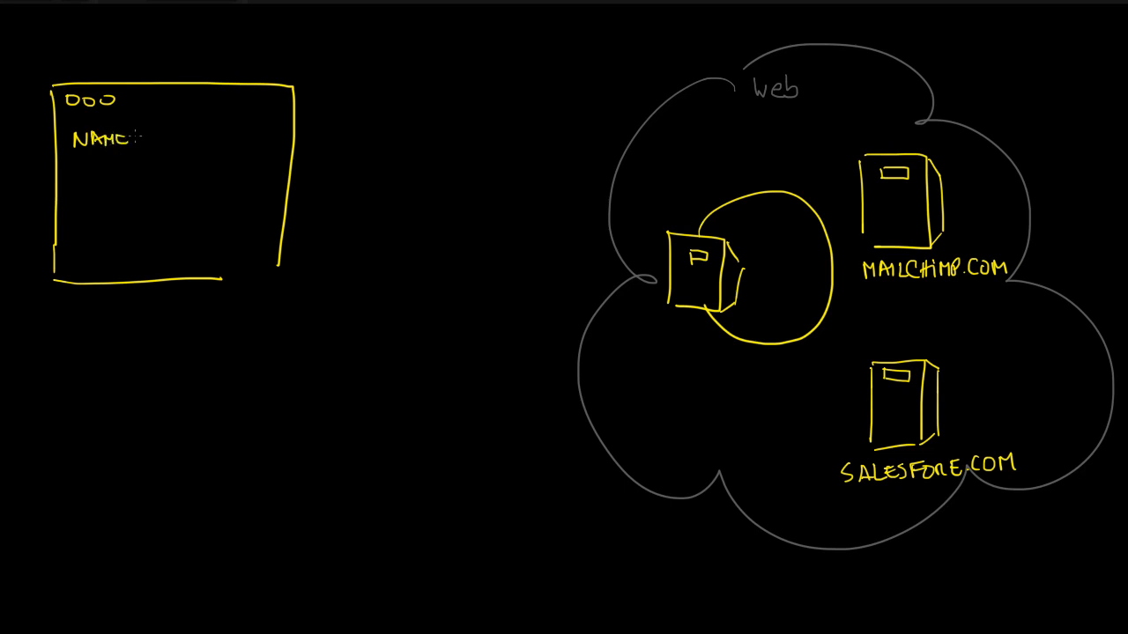
left_click_drag(149, 141, 229, 137)
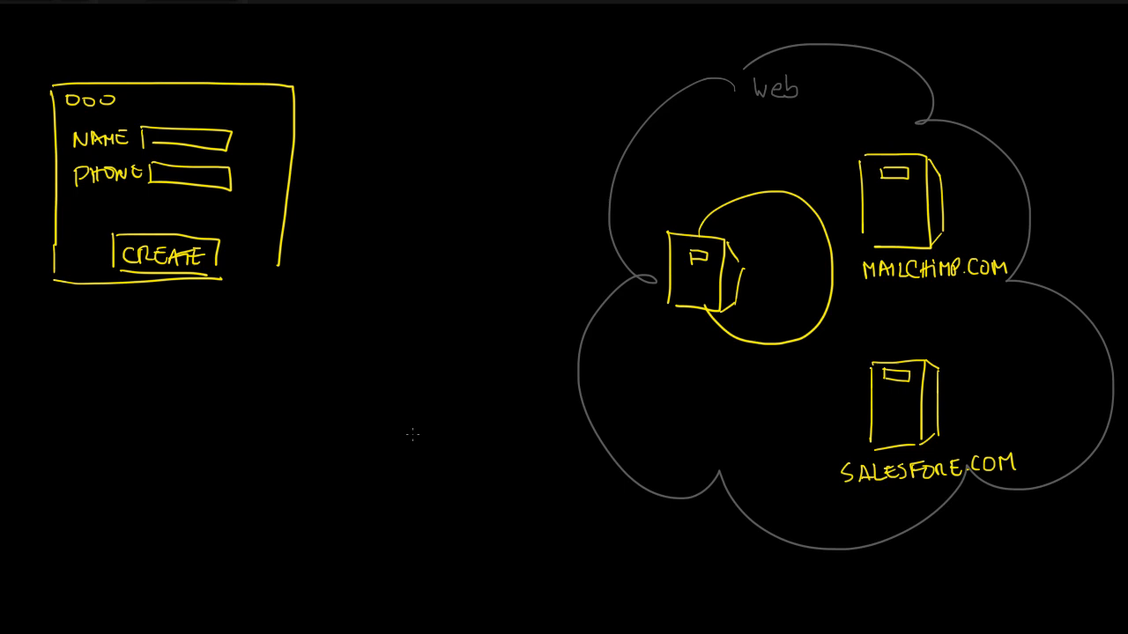
mouse_move(416, 369)
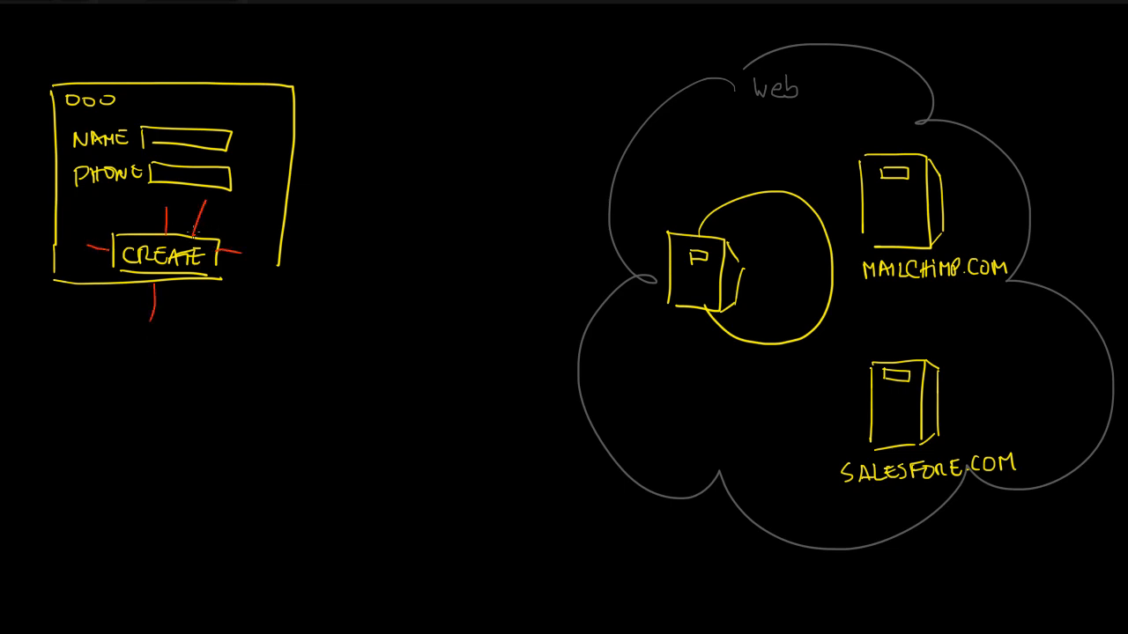
- Draw red arrows from CREATE to the cloud server and back toward the form
left_click_drag(194, 230, 687, 229)
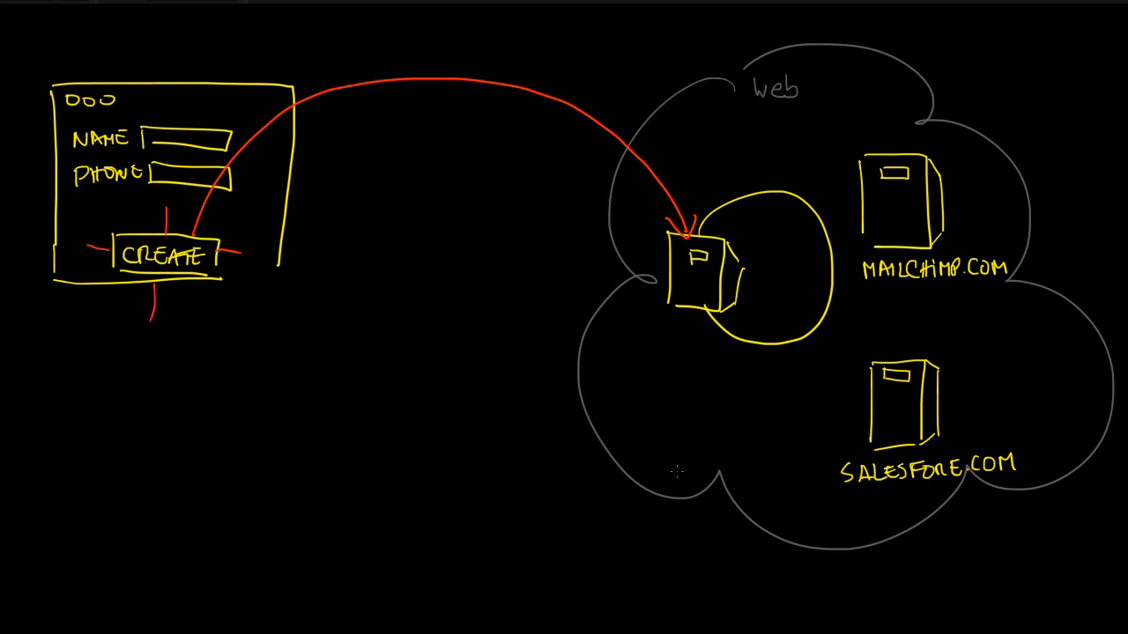
mouse_move(735, 377)
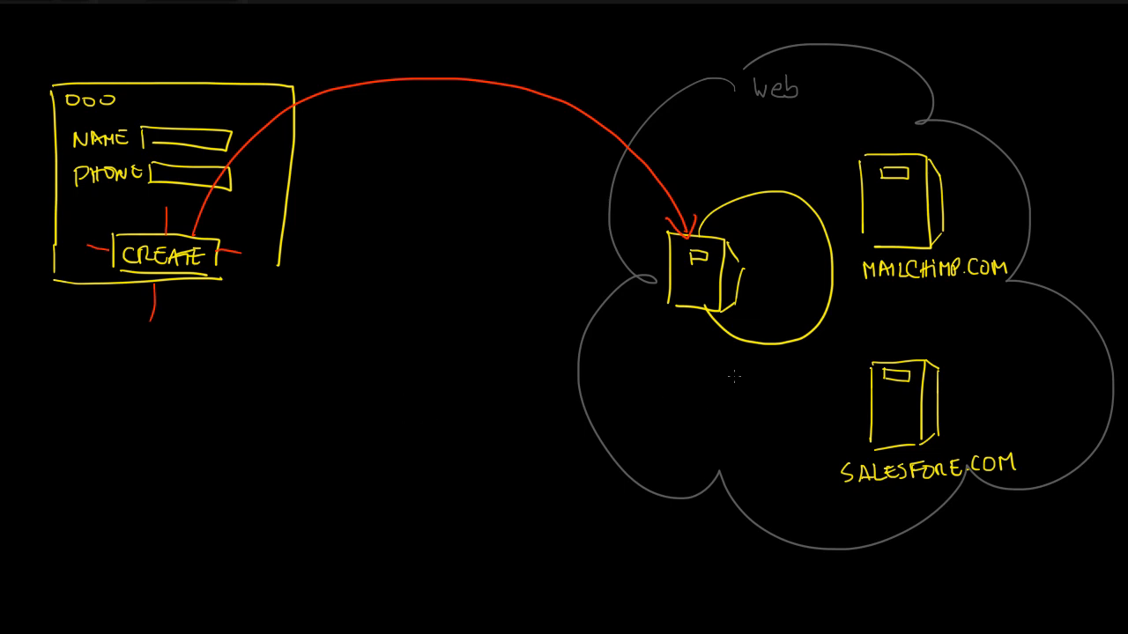
mouse_move(751, 366)
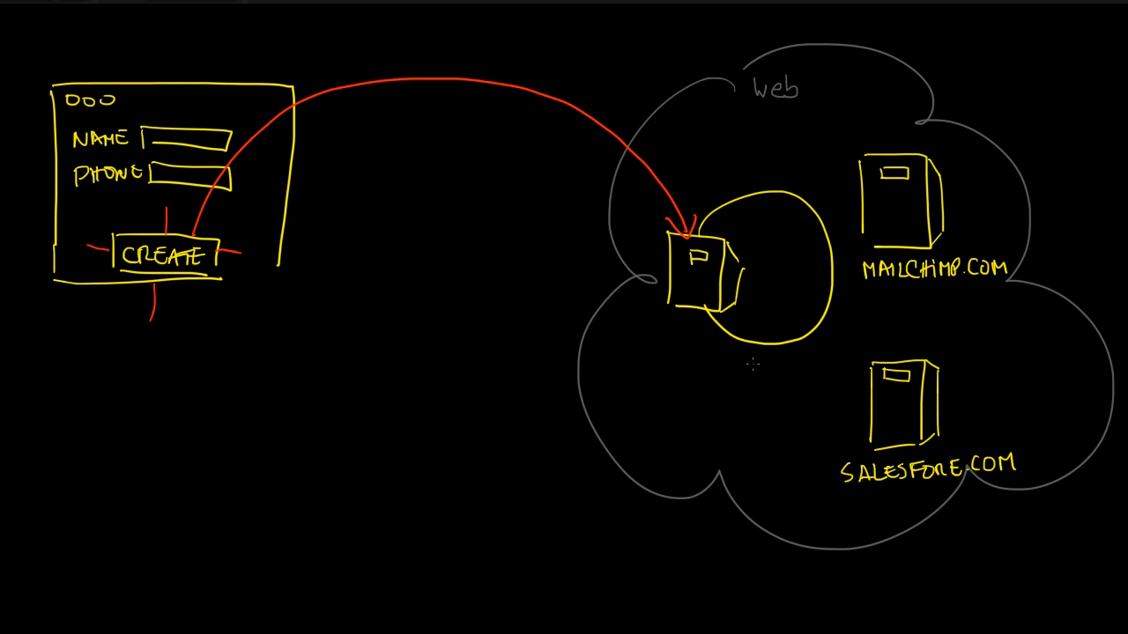
left_click_drag(744, 362, 300, 406)
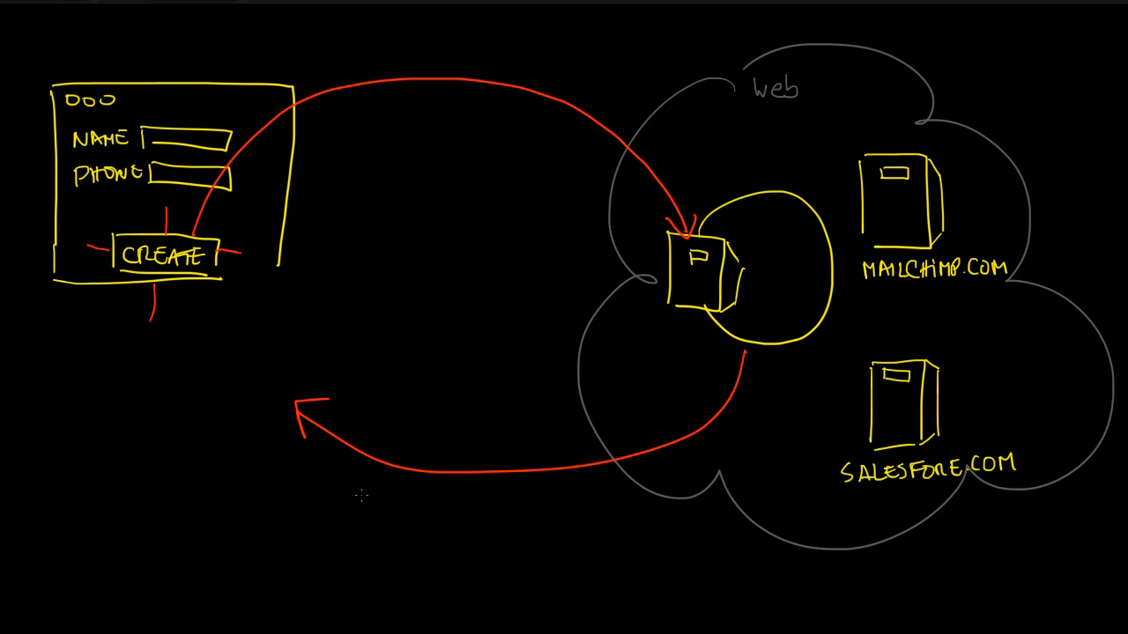
mouse_move(144, 456)
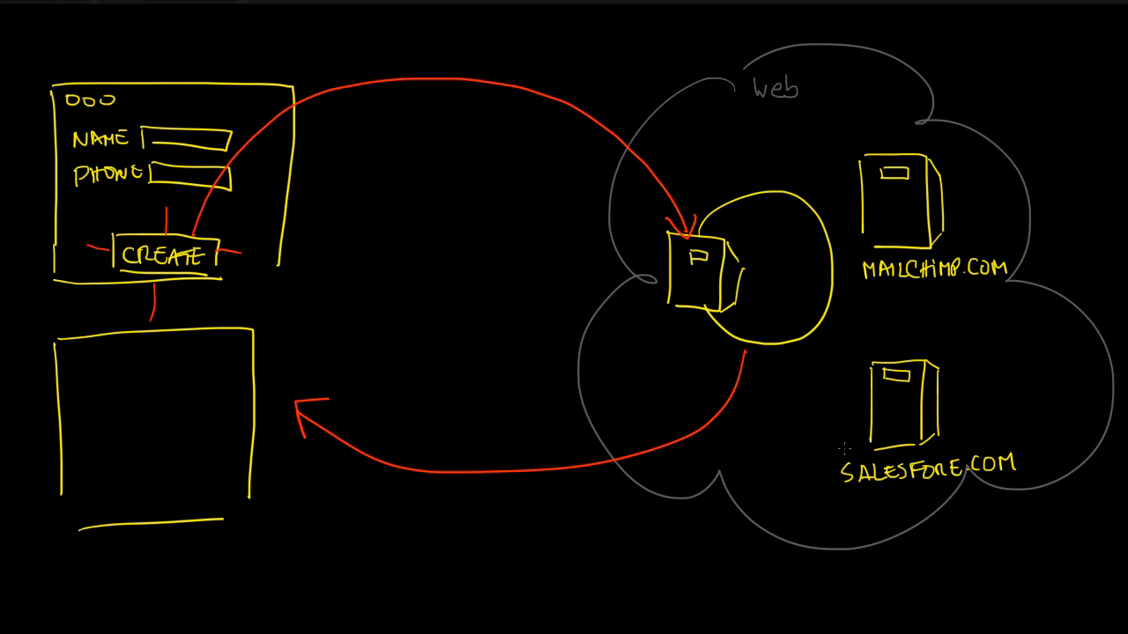
mouse_move(763, 314)
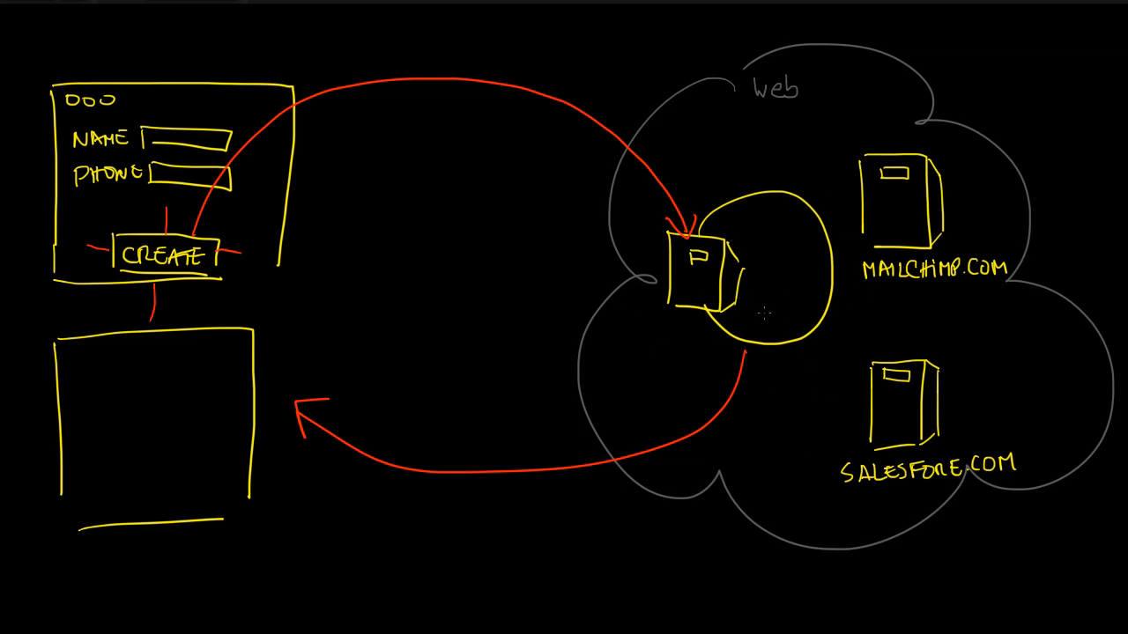
mouse_move(281, 504)
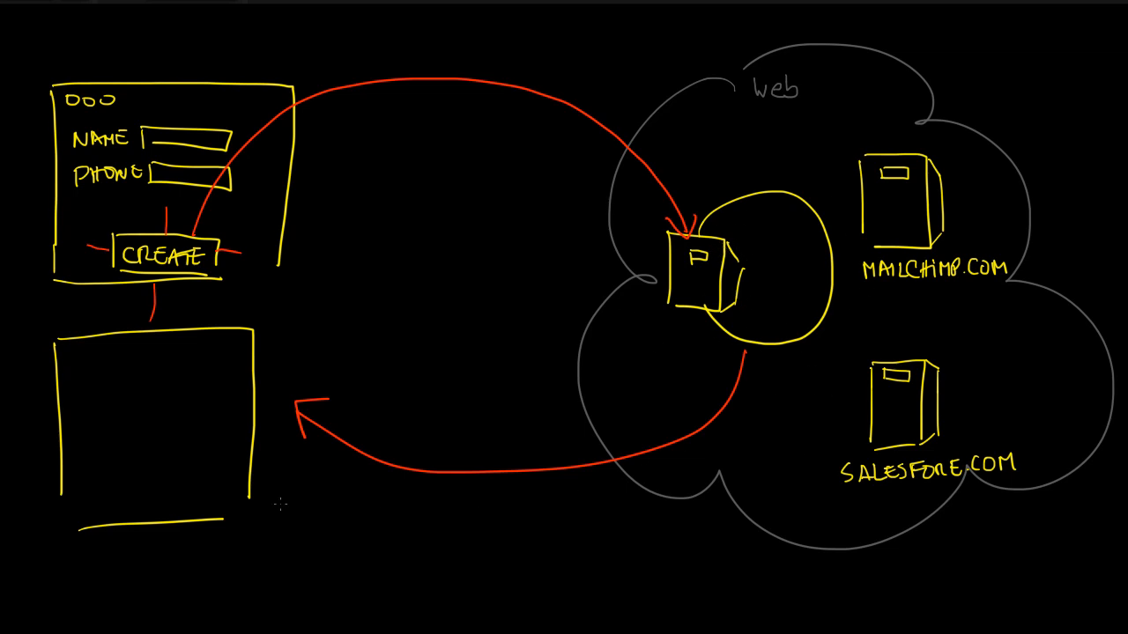
- Divide the lower box into NAME and PHONE columns and scribble two entry rows
left_click_drag(150, 370, 158, 506)
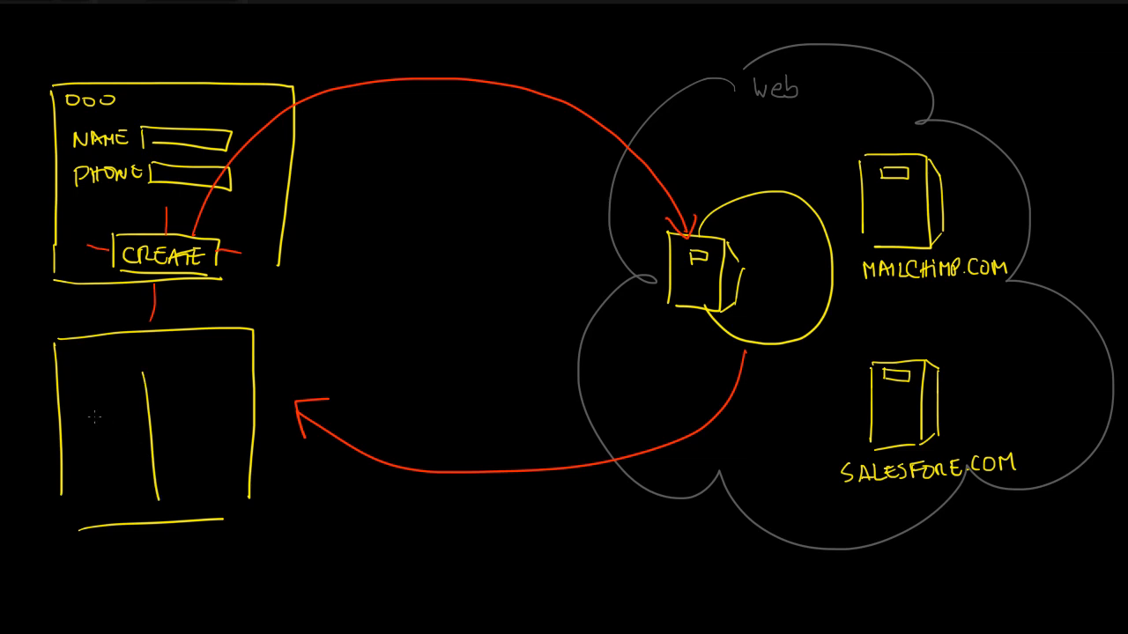
left_click_drag(83, 401, 227, 399)
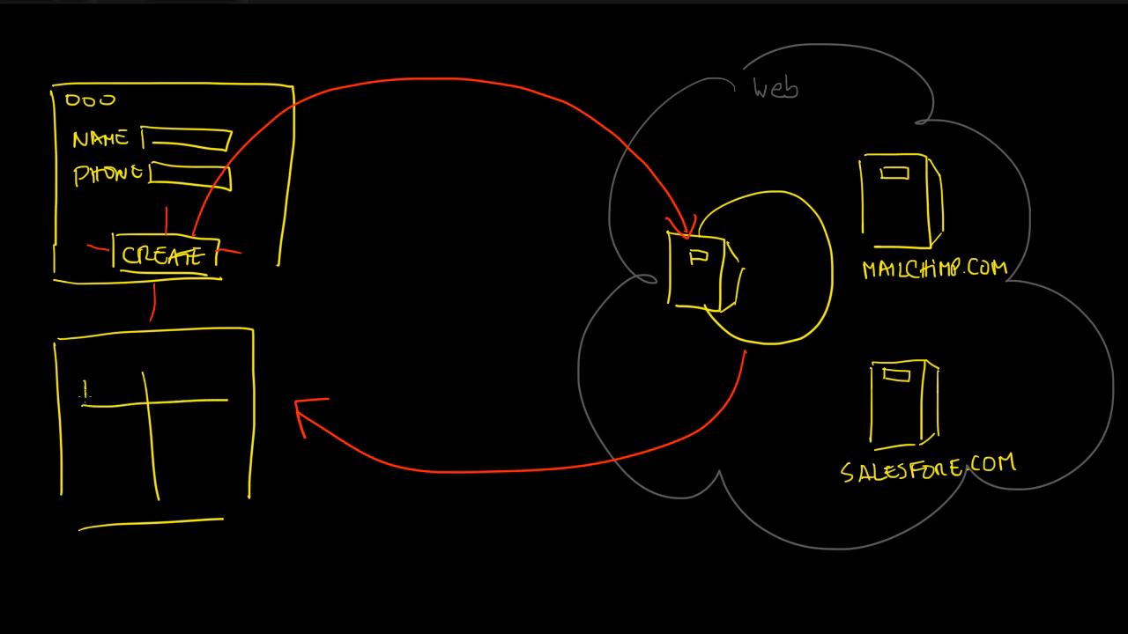
type("NAME")
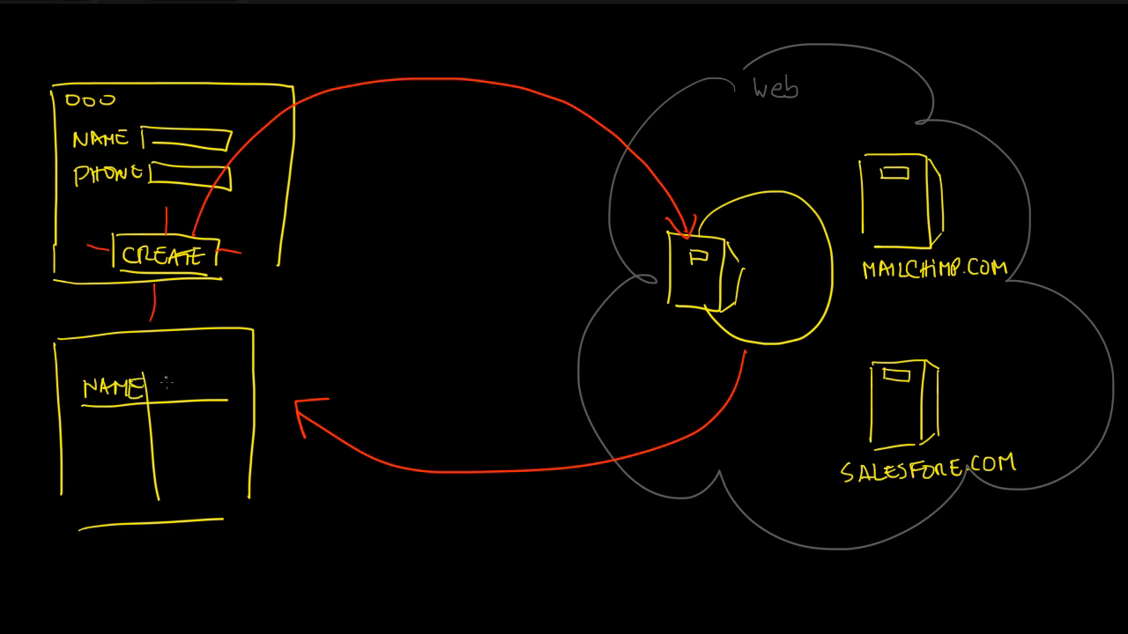
type("PHONE")
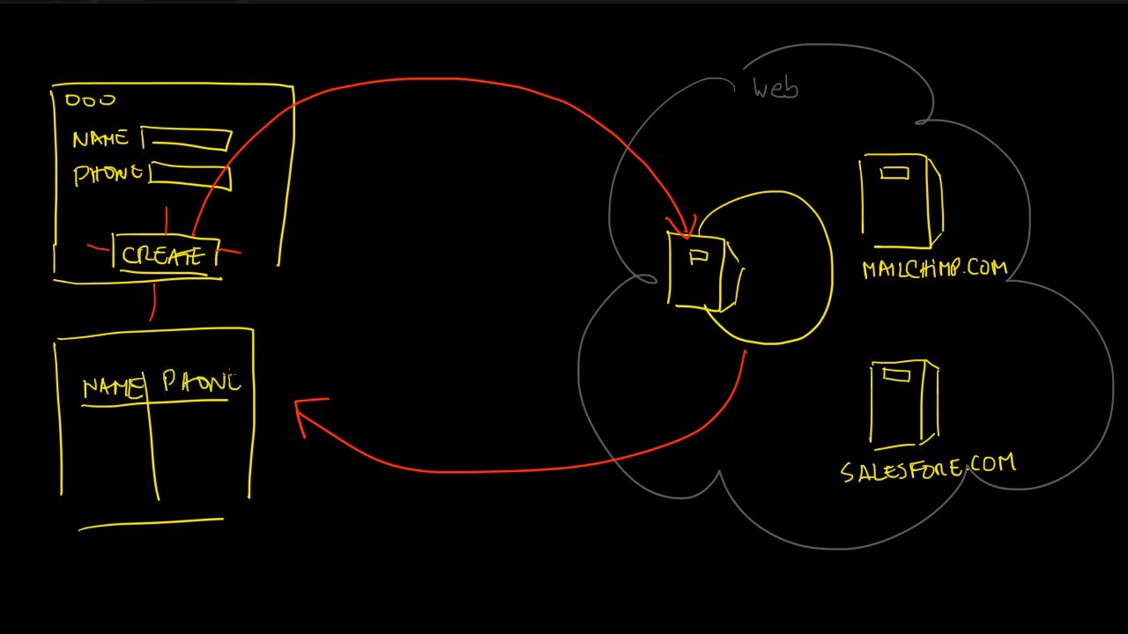
left_click_drag(88, 427, 207, 427)
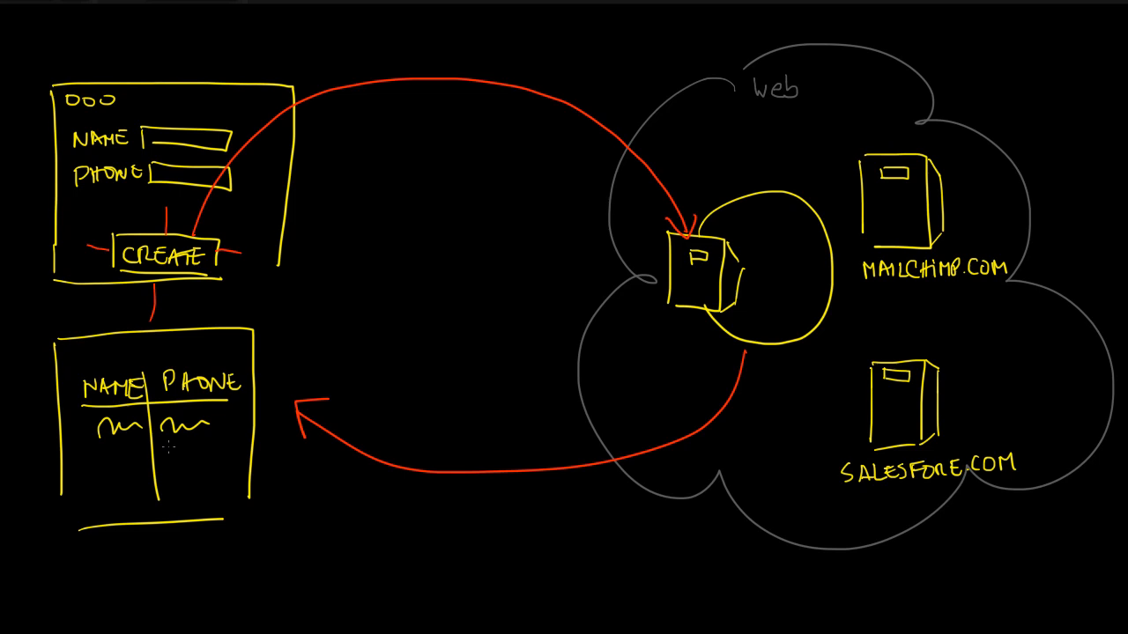
left_click_drag(110, 458, 215, 458)
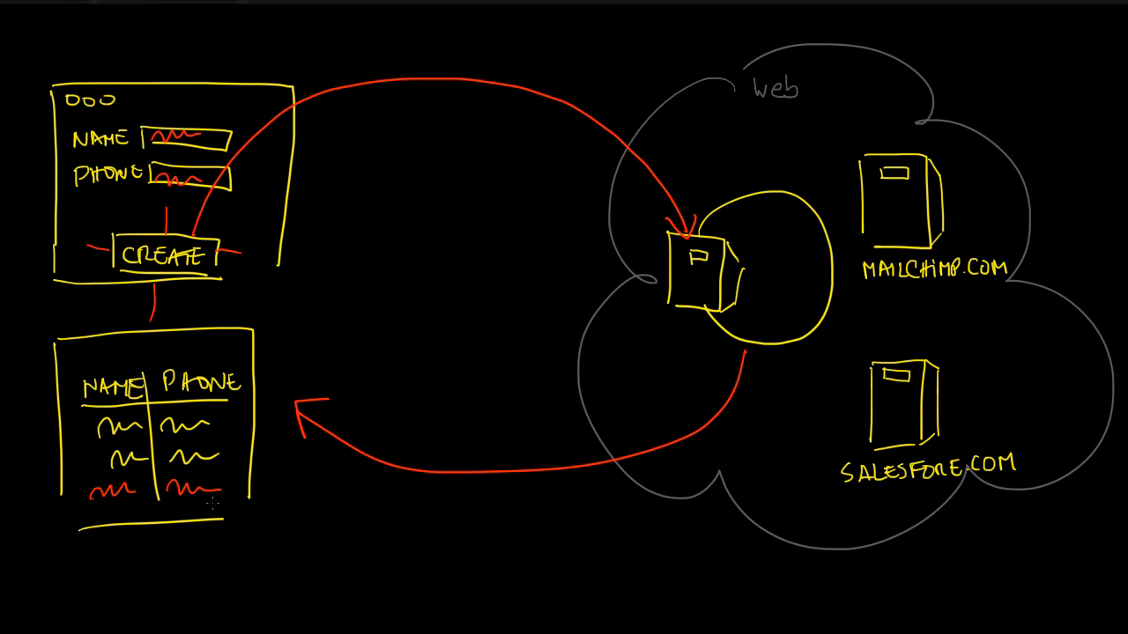
mouse_move(173, 533)
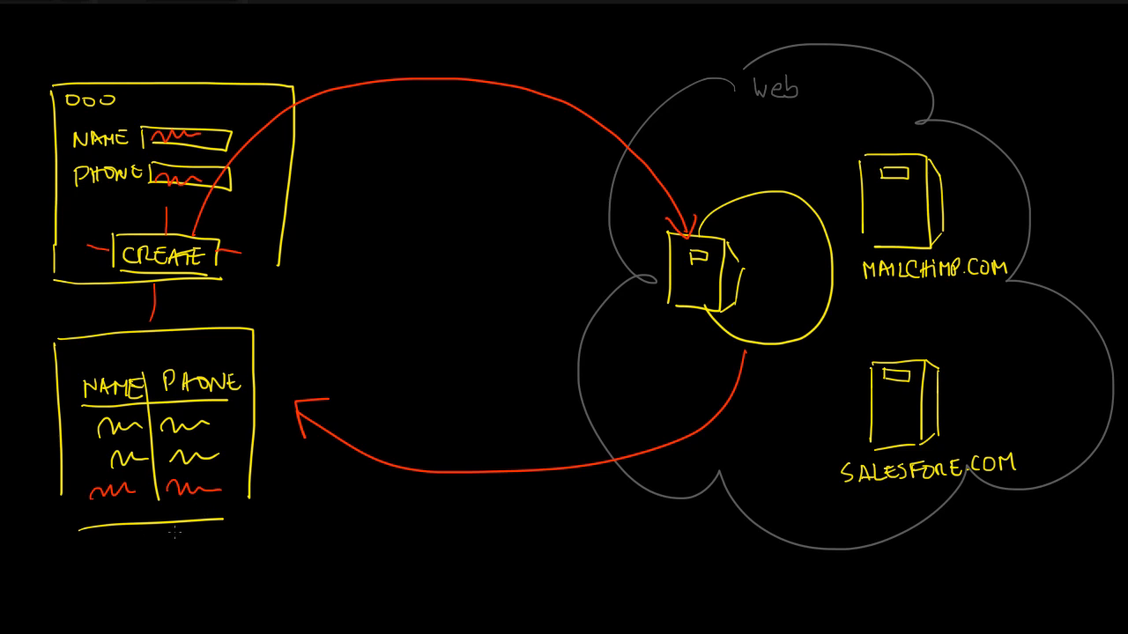
mouse_move(747, 267)
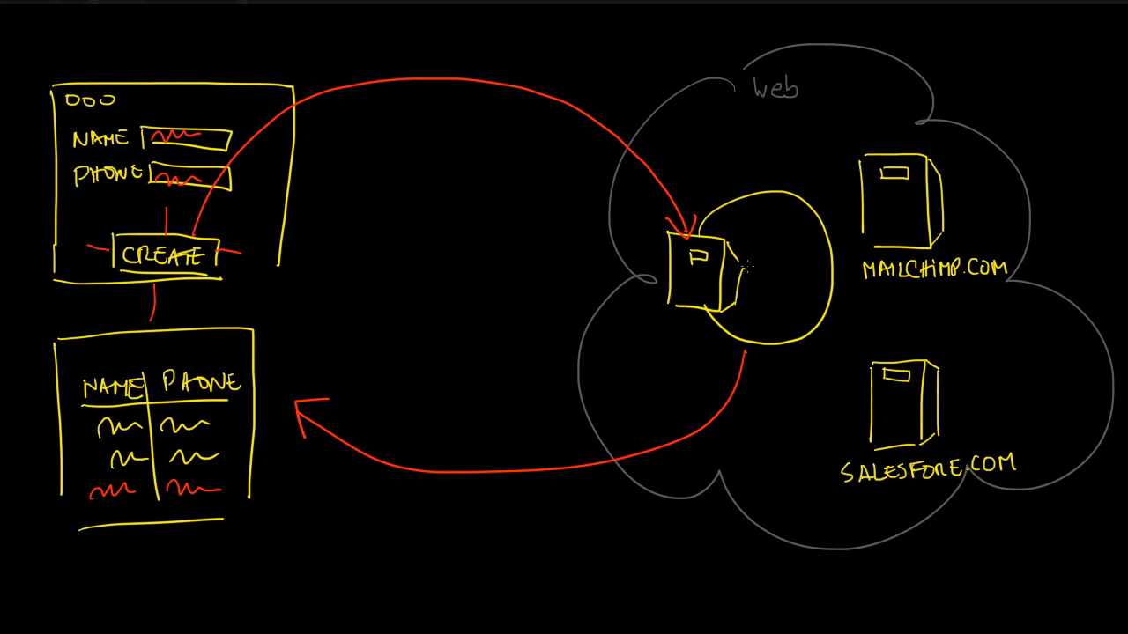
mouse_move(749, 255)
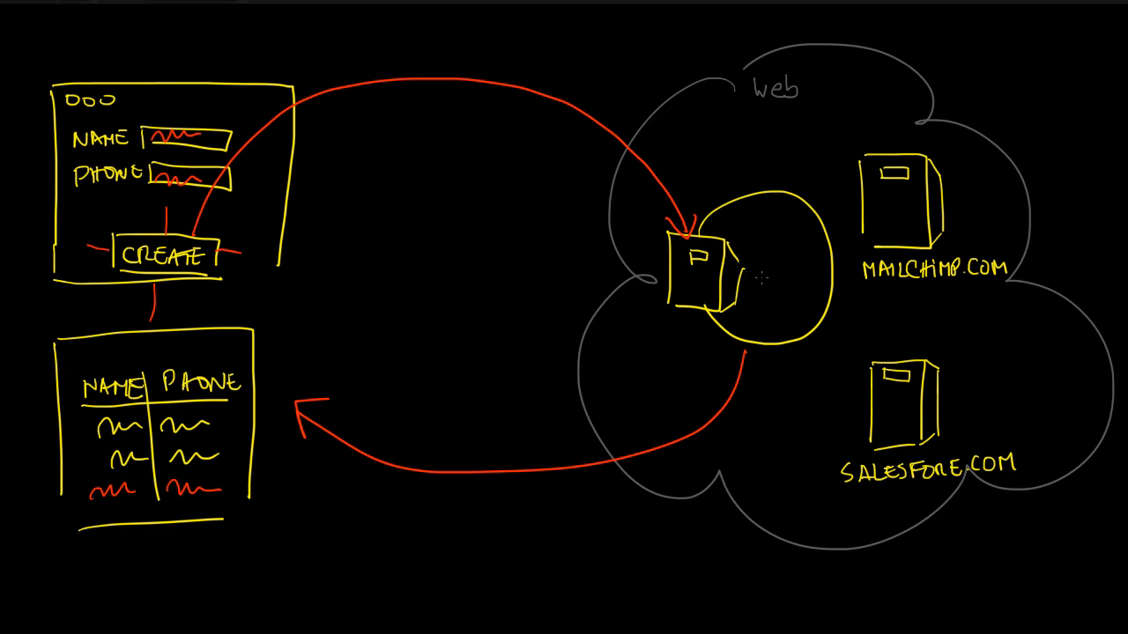
mouse_move(759, 236)
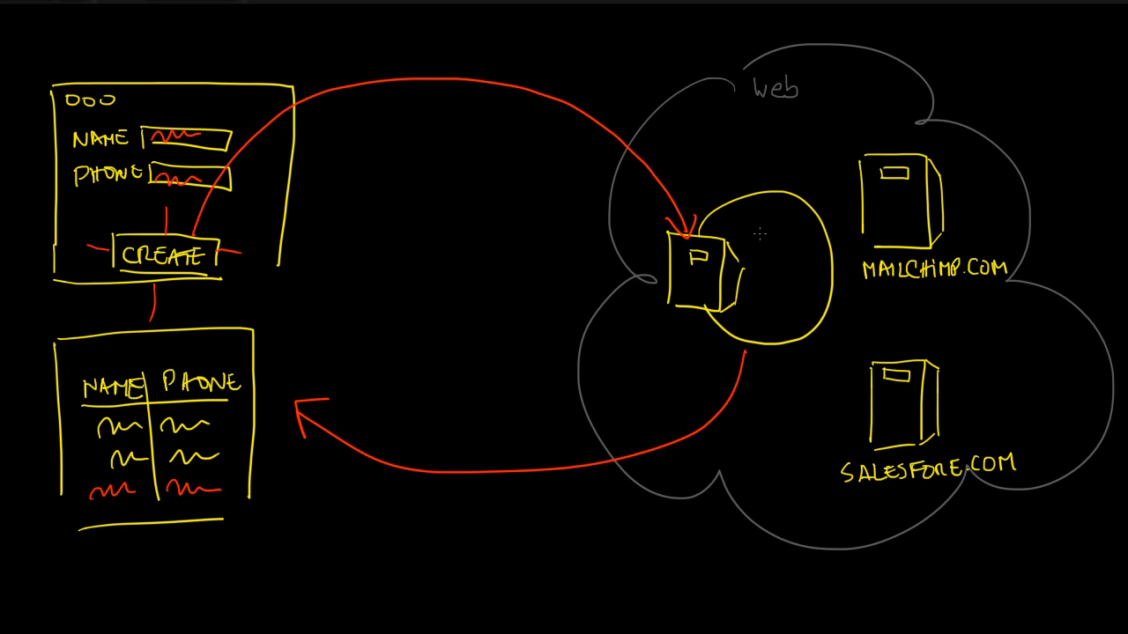
- Begin drawing a database cylinder beside the unlabeled server in the cloud
left_click_drag(762, 238, 762, 299)
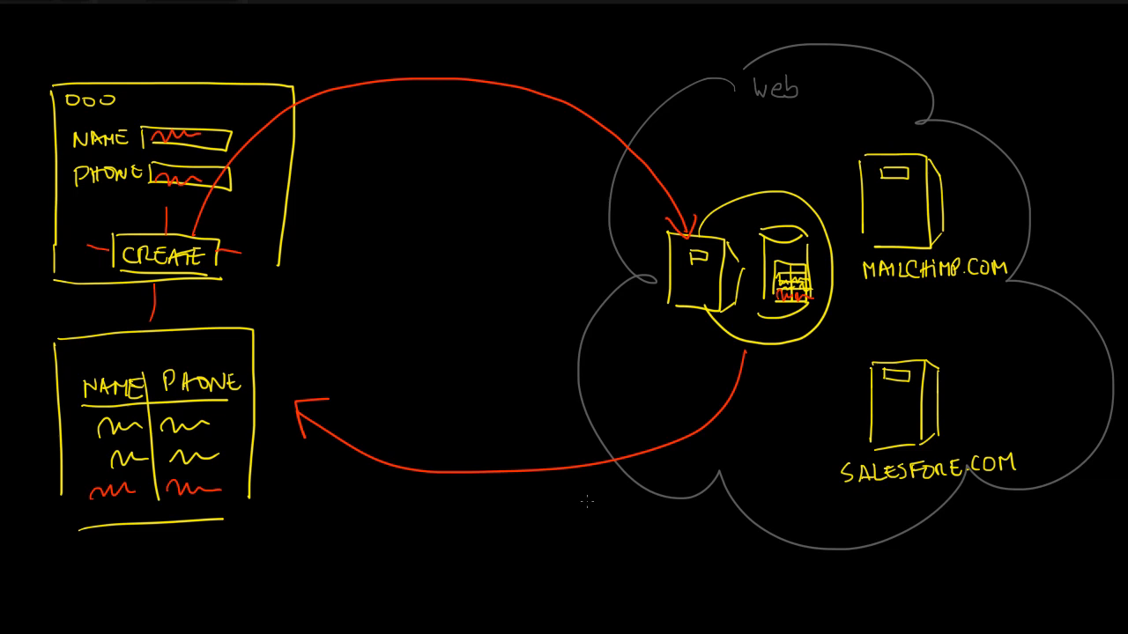
mouse_move(128, 557)
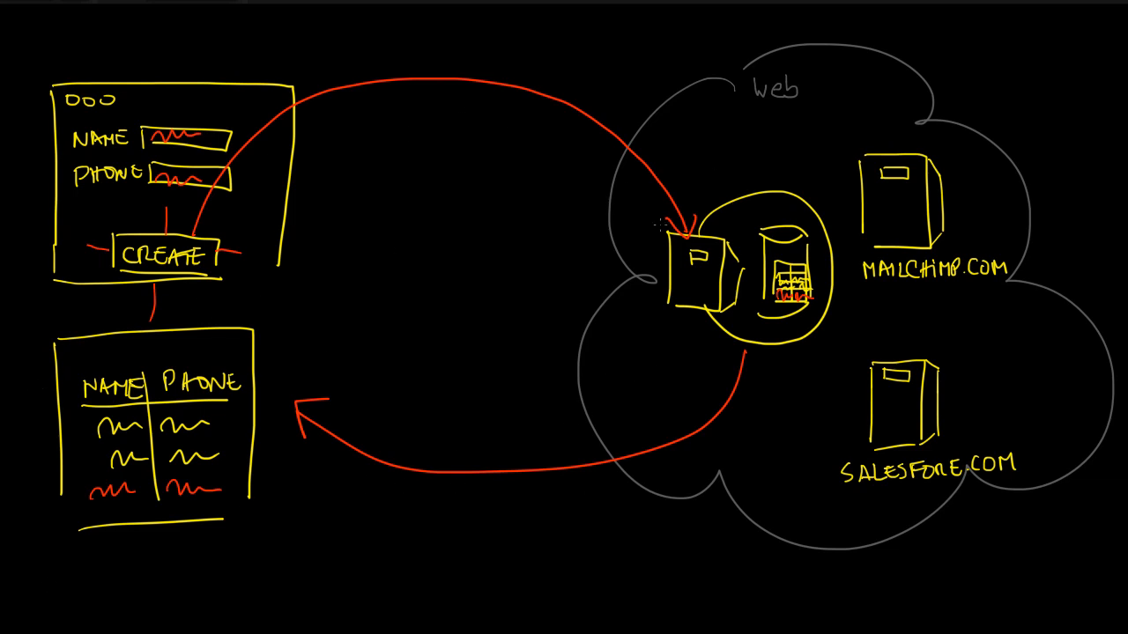
mouse_move(636, 412)
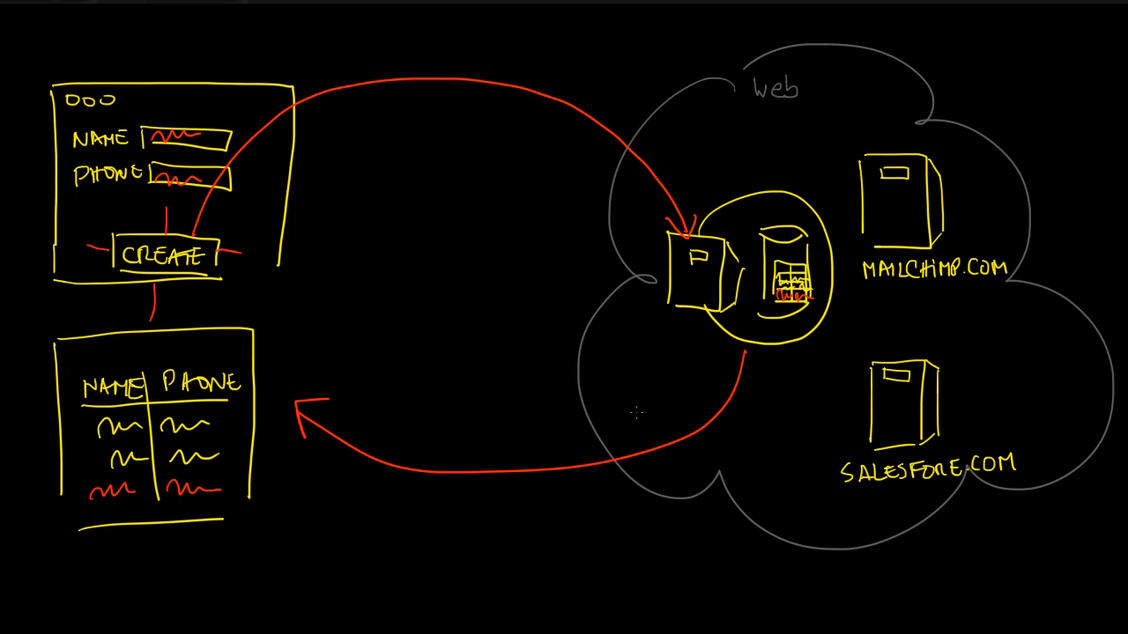
mouse_move(422, 344)
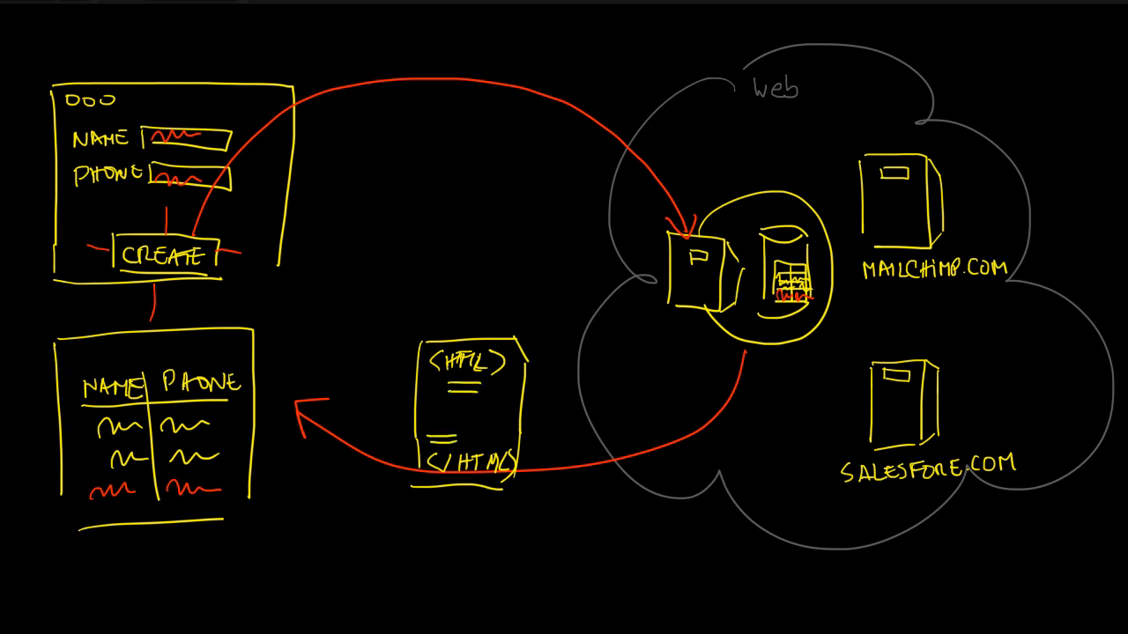
mouse_move(456, 415)
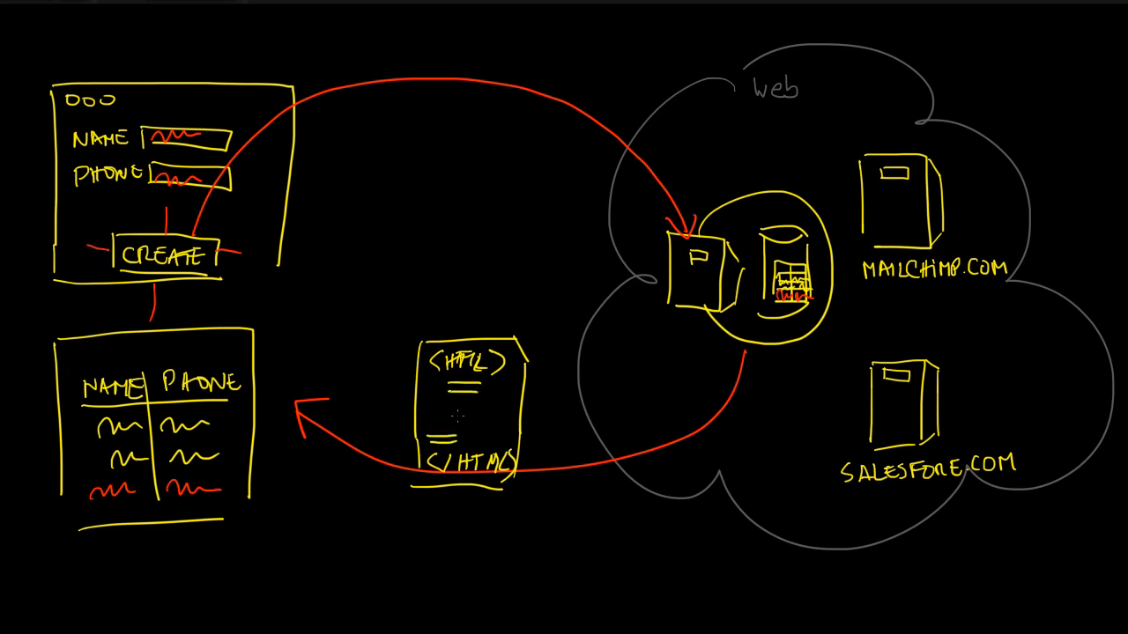
- Draw red content lines inside the HTML page sketch
left_click_drag(449, 401, 489, 432)
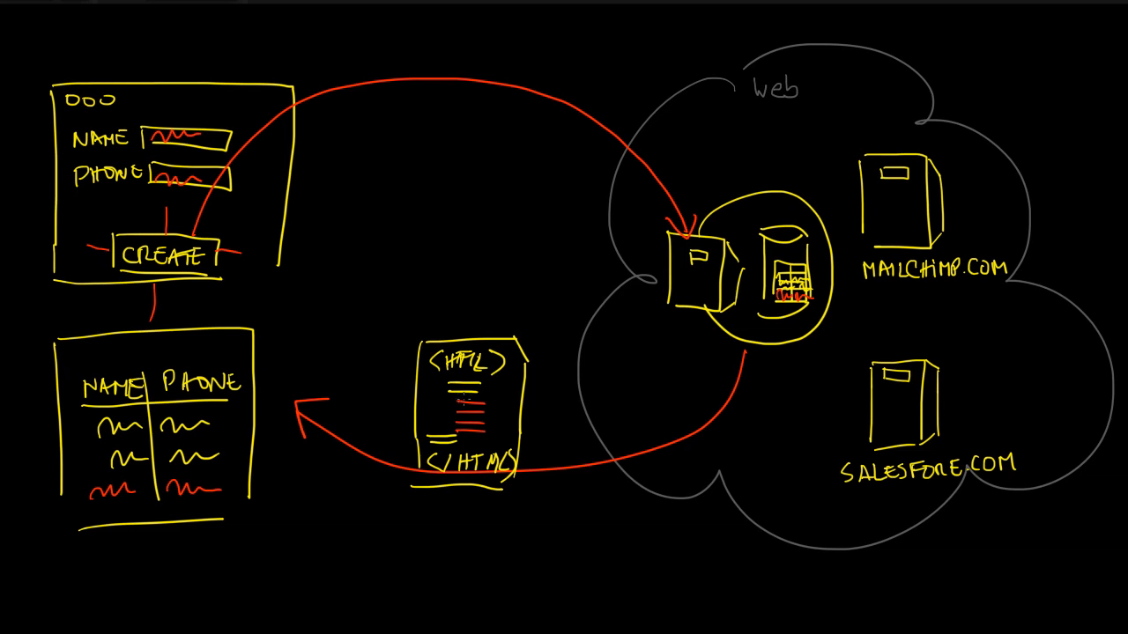
mouse_move(715, 350)
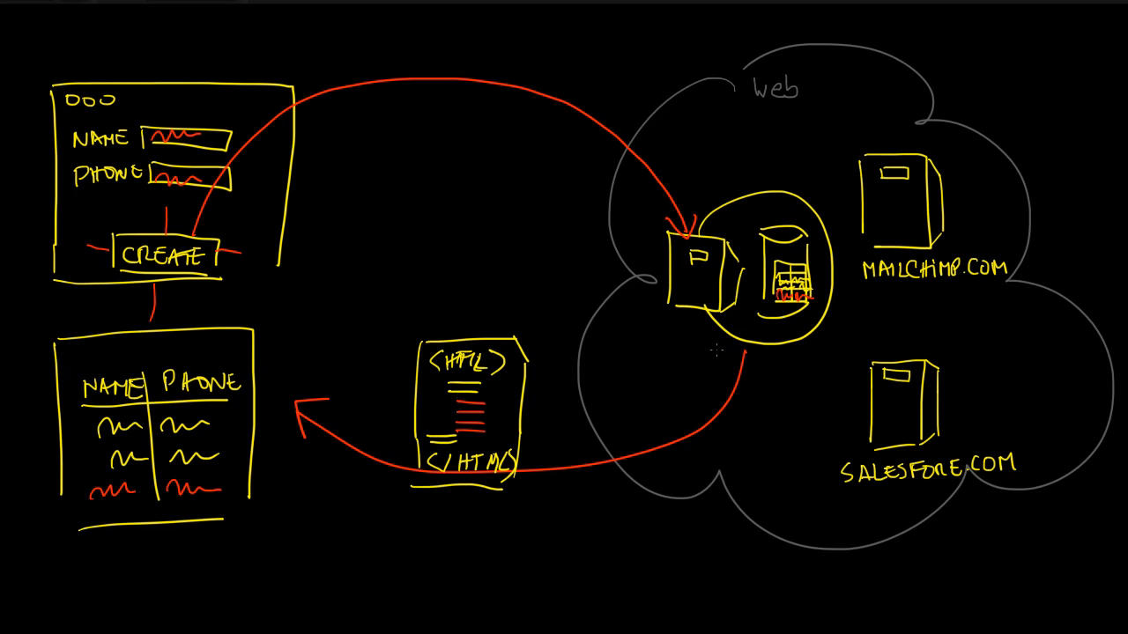
mouse_move(181, 446)
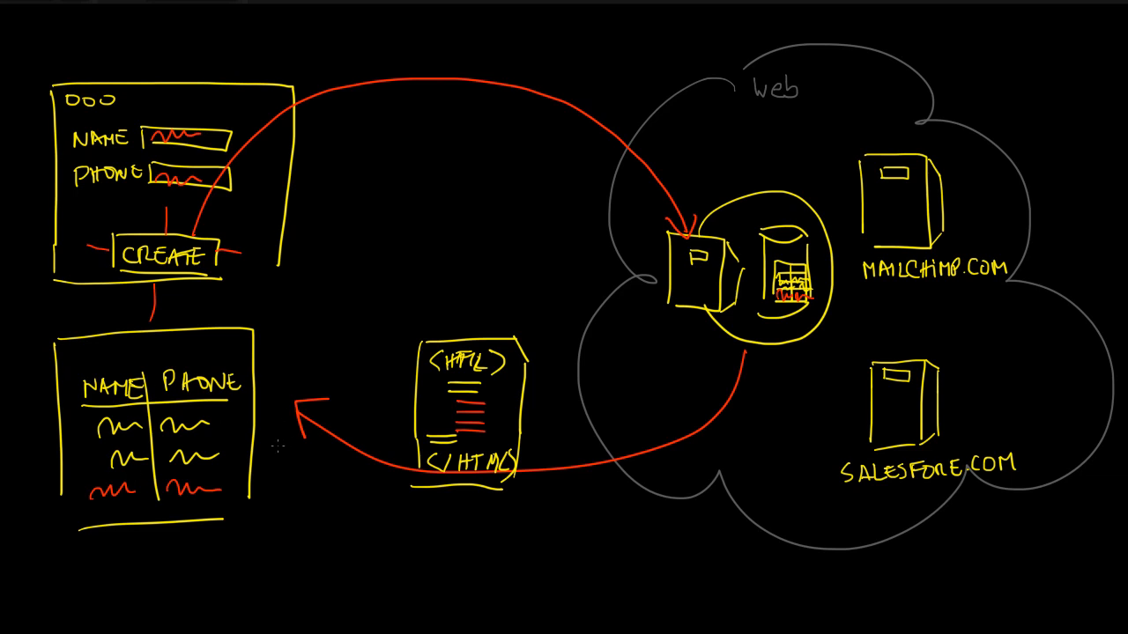
mouse_move(523, 333)
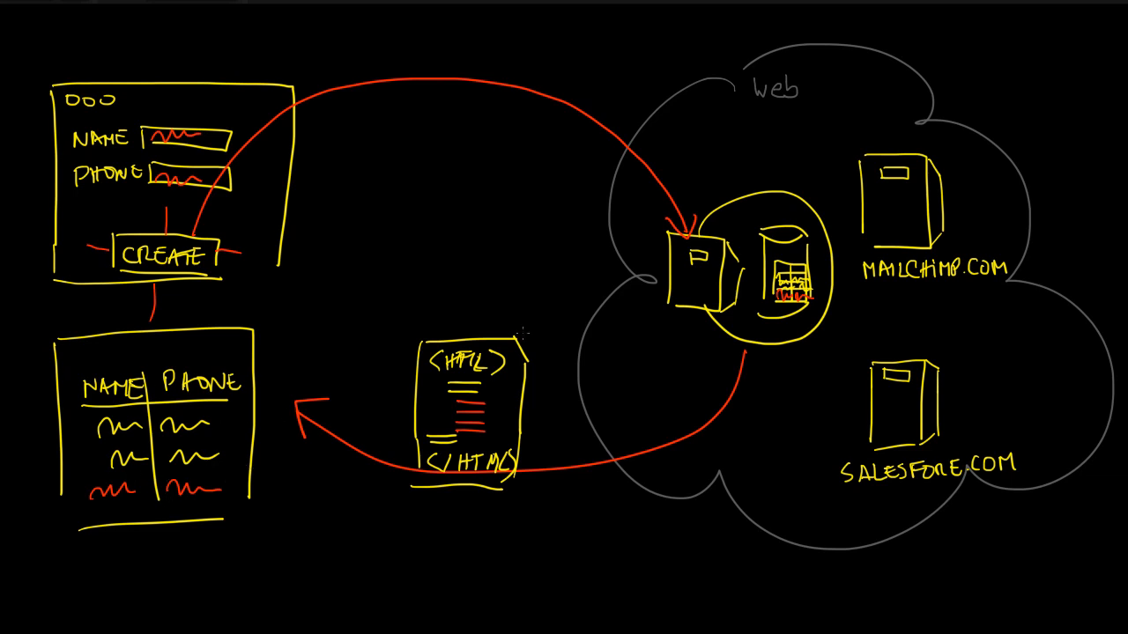
mouse_move(547, 361)
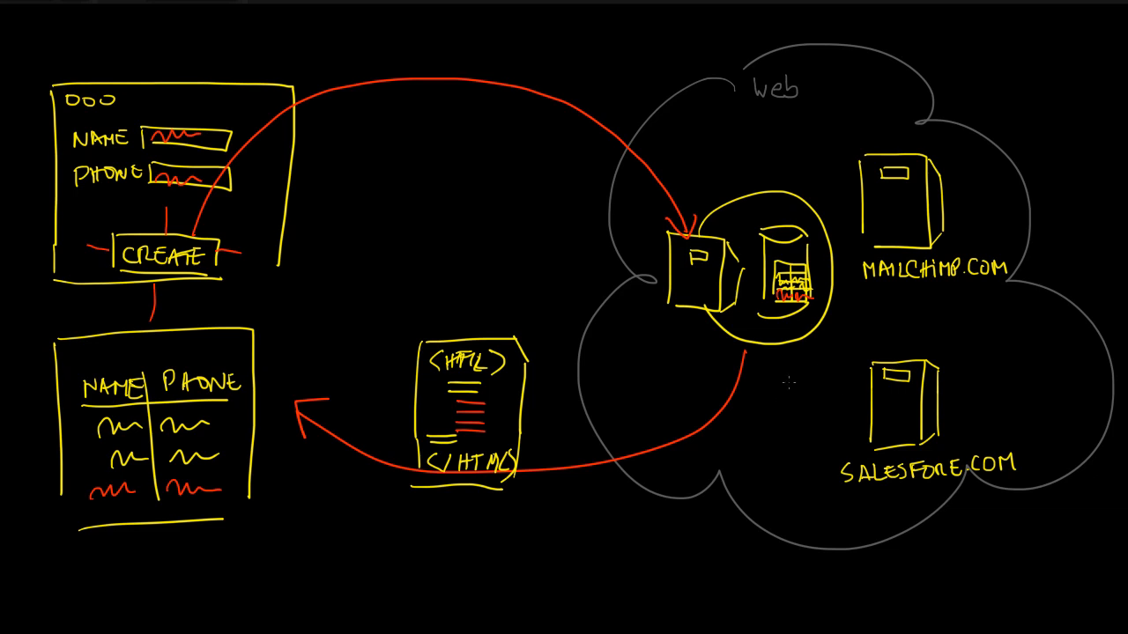
mouse_move(818, 328)
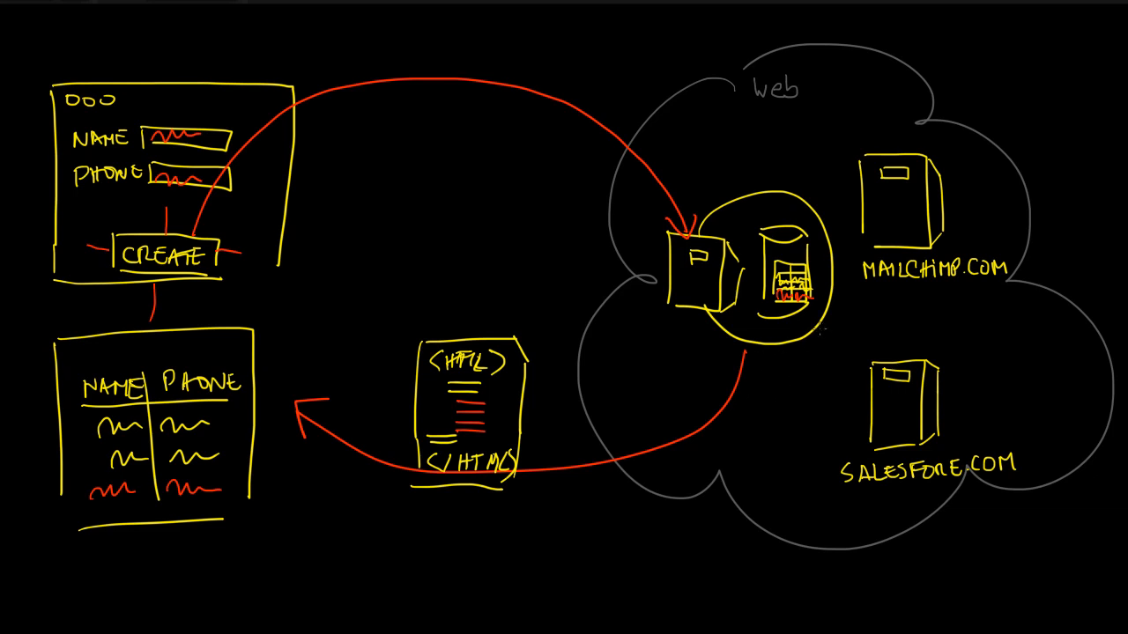
mouse_move(621, 359)
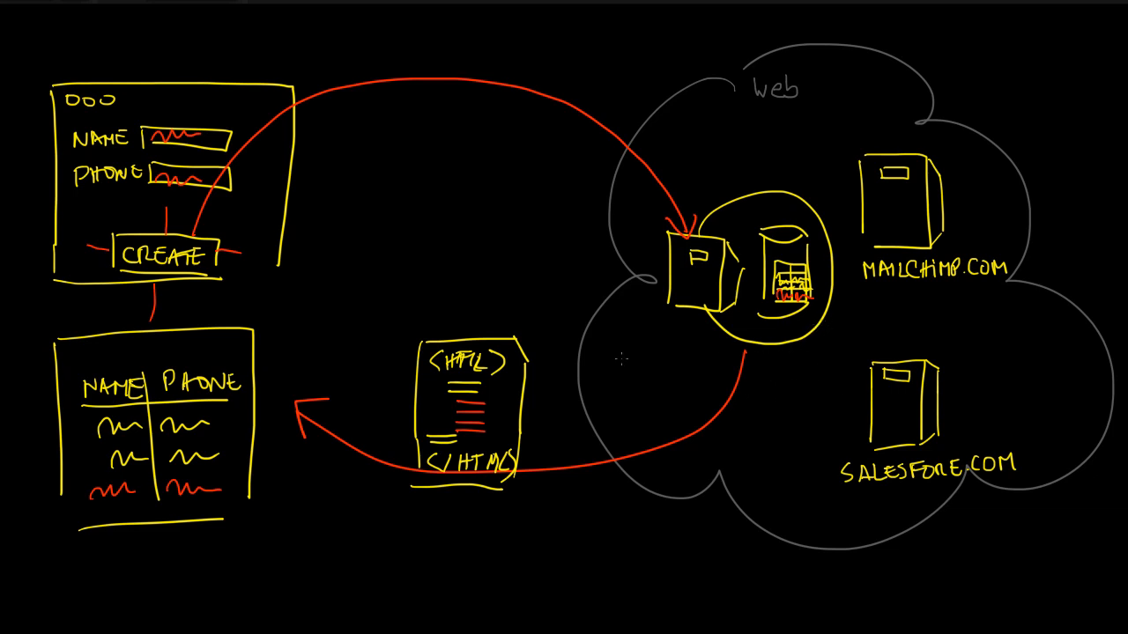
mouse_move(724, 360)
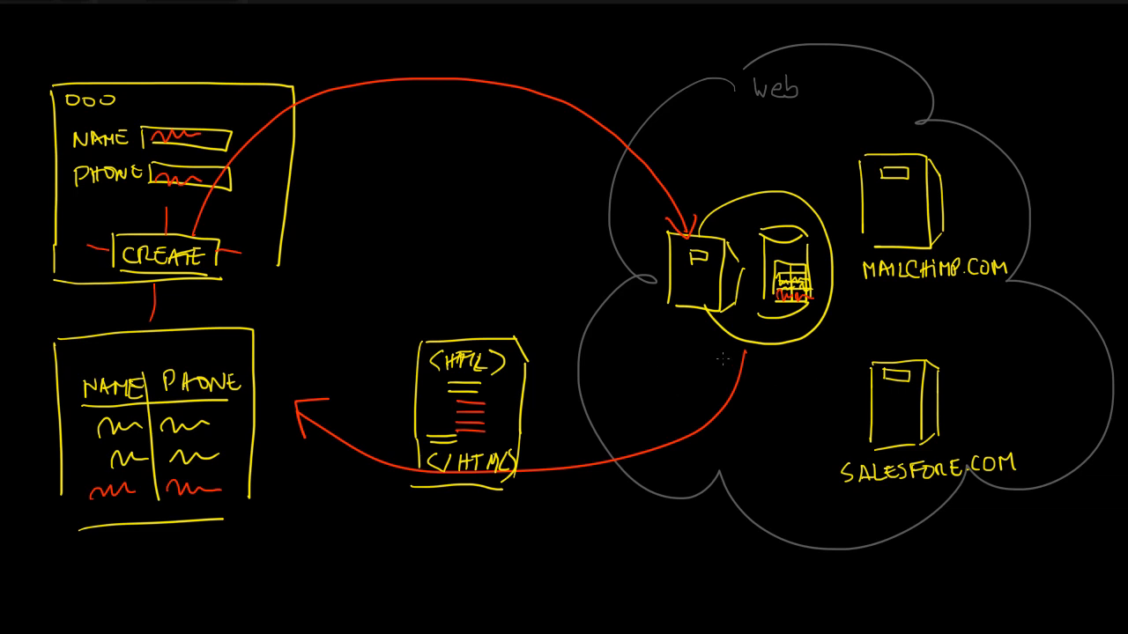